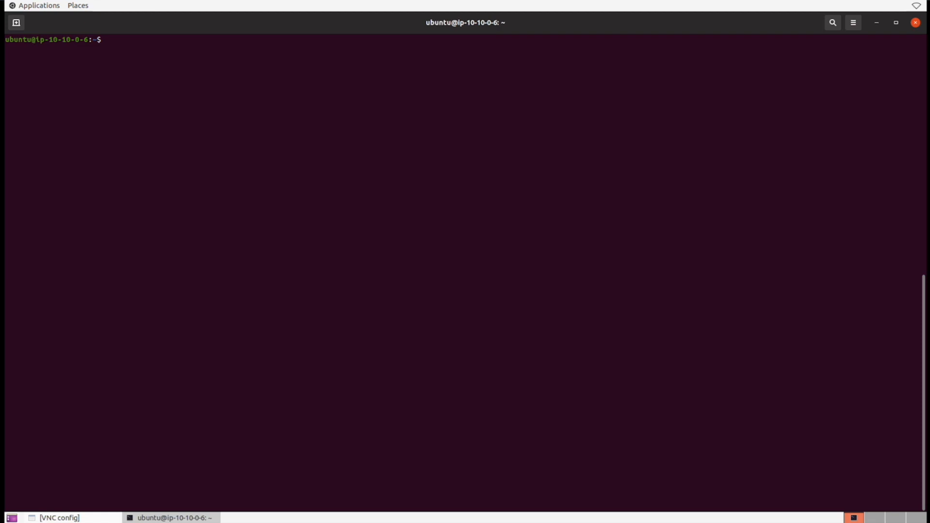
Show the owner-only permissions of precious with ls -al, read it with cat, and run whatis sudo.
{"action": "type", "text": "ls"}
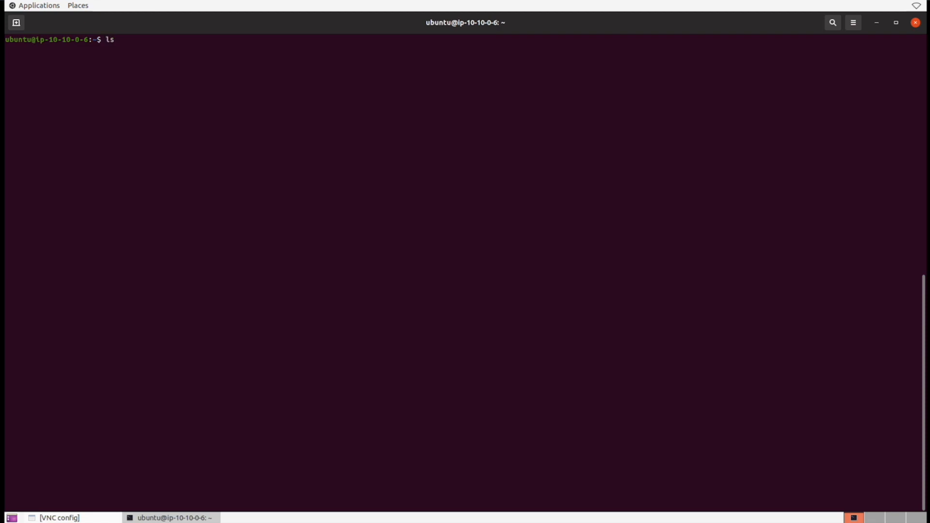
{"action": "type", "text": "-al precious"}
{"action": "type", "text": "cat precious"}
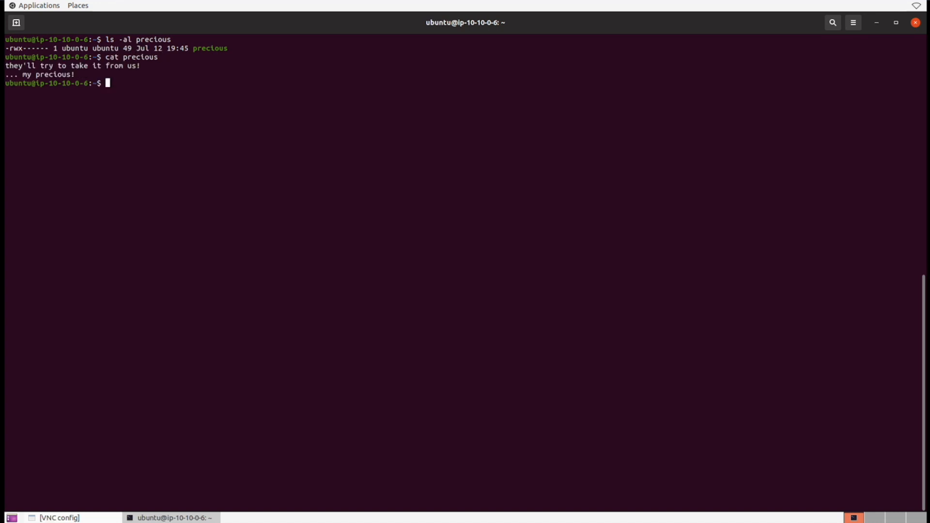
{"action": "double_click", "coordinate": [213, 48]}
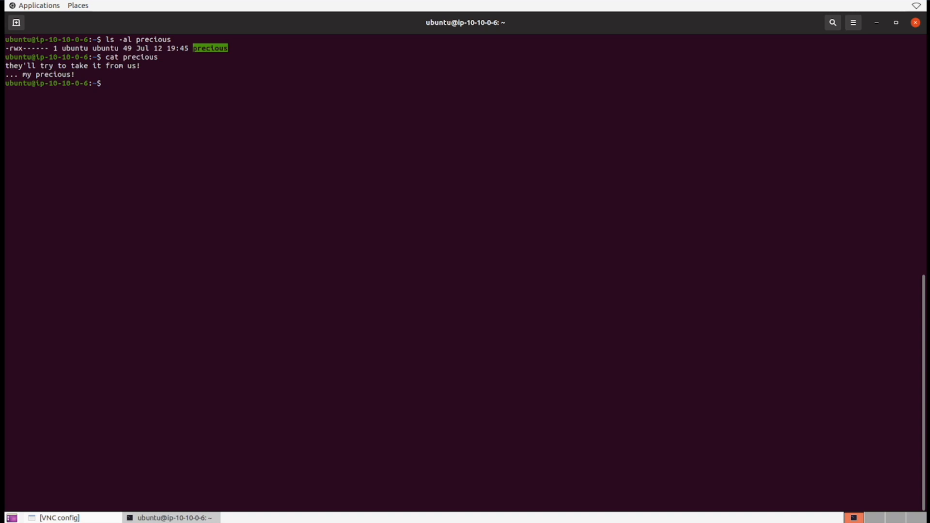
{"action": "double_click", "coordinate": [72, 48]}
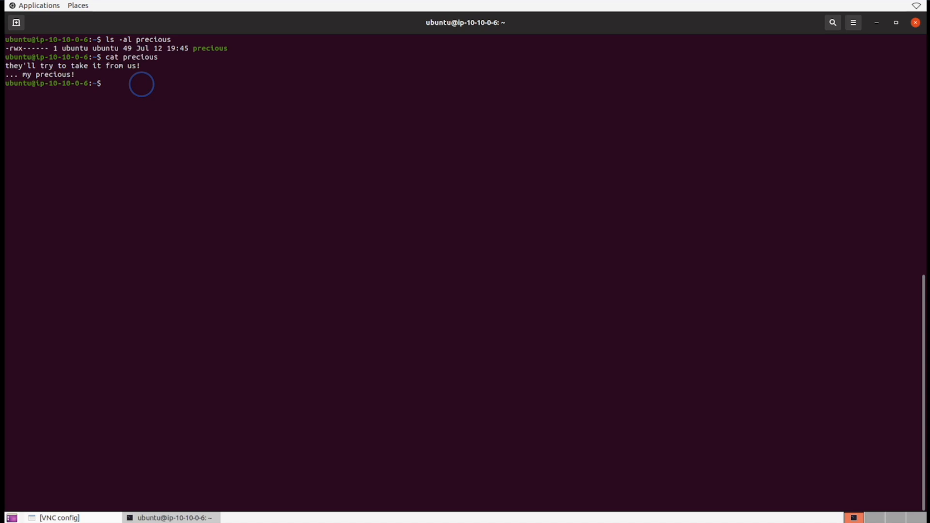
{"action": "type", "text": "whatis sudo"}
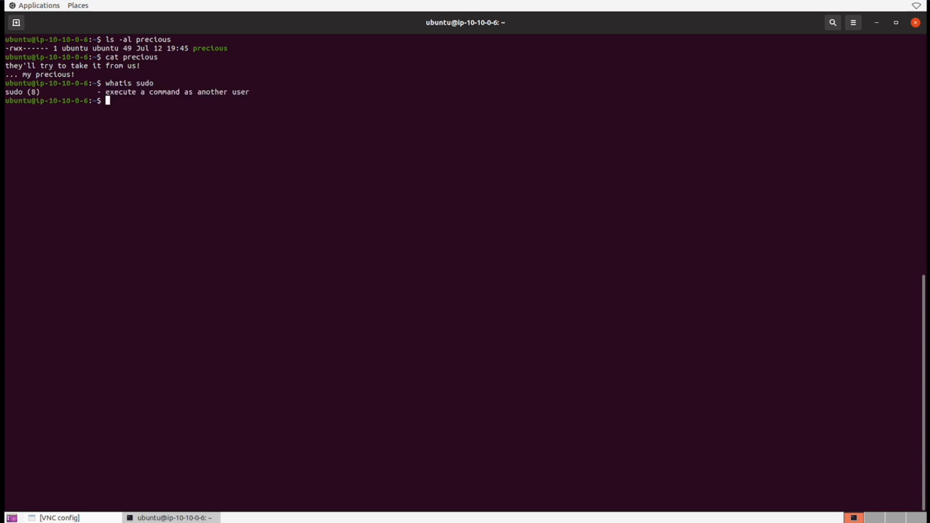
Request the sudo manual page with man sudo.
{"action": "type", "text": "man su"}
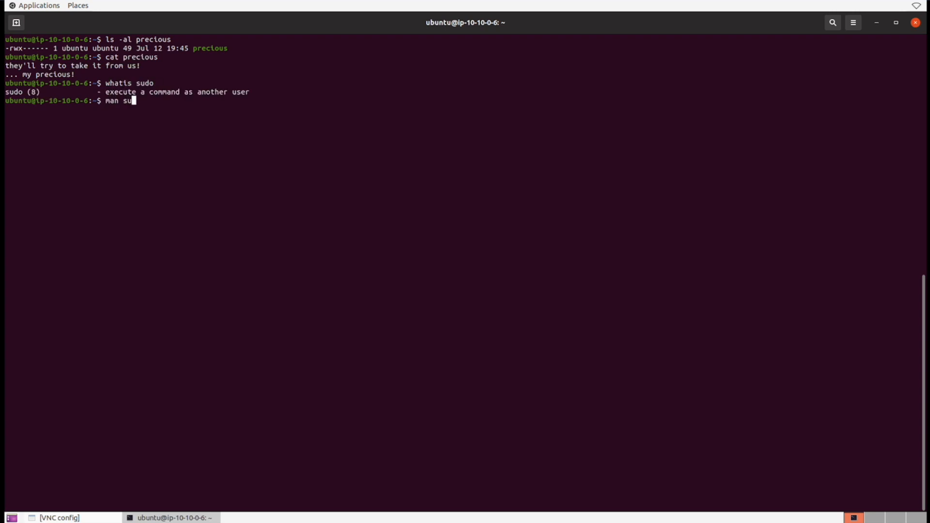
{"action": "type", "text": "do"}
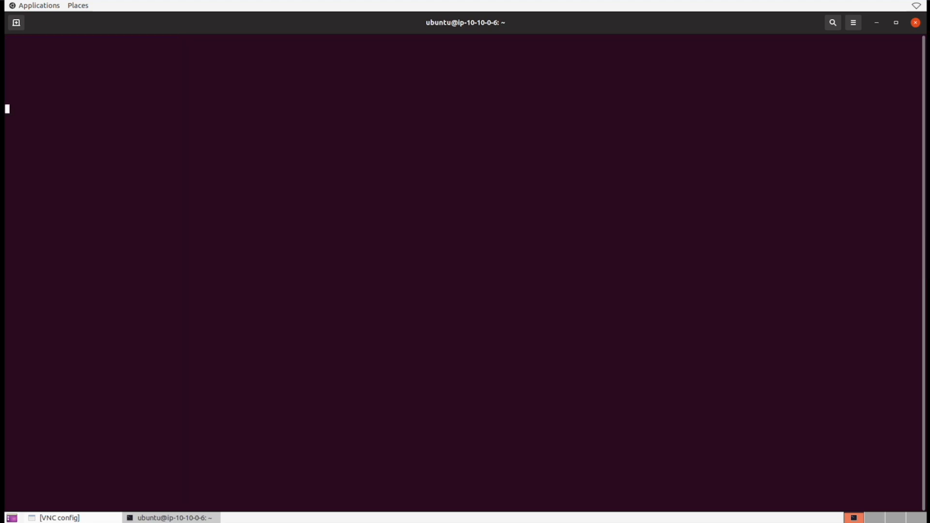
Bring up the sudo manual and highlight its description, including the word superuser.
{"action": "type", "text": "man sudo"}
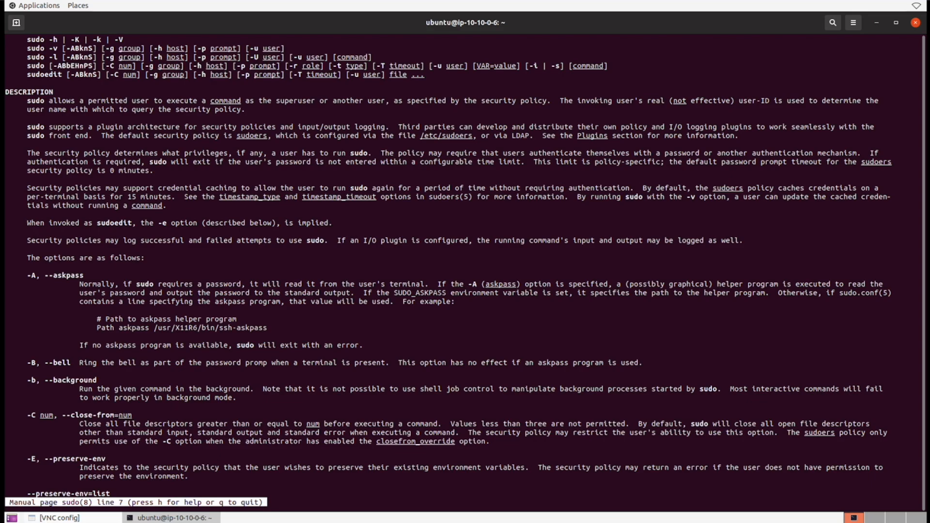
{"action": "left_click_drag", "start_coordinate": [27, 100], "coordinate": [151, 100]}
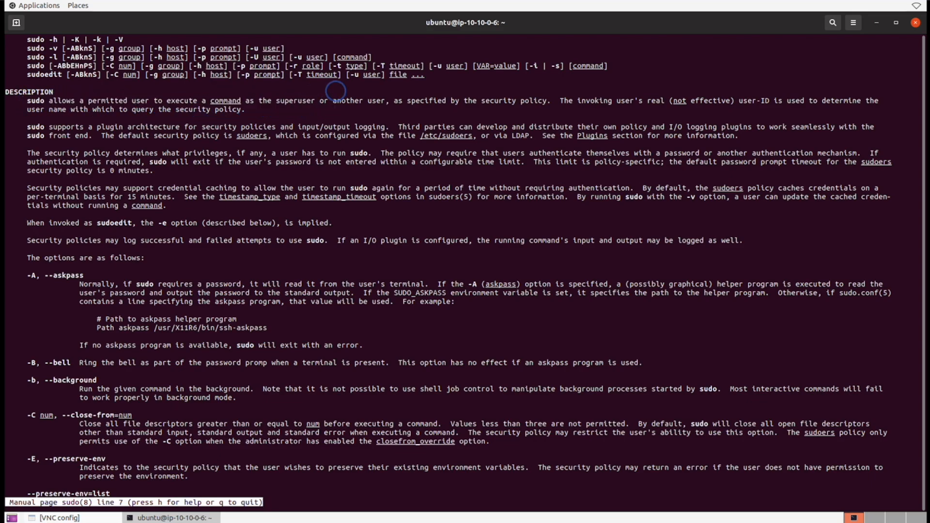
{"action": "double_click", "coordinate": [298, 101]}
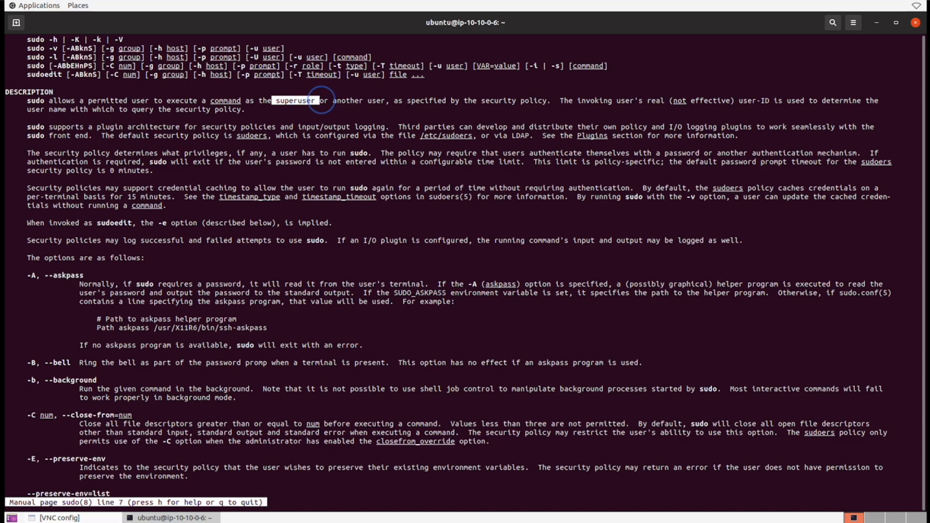
{"action": "left_click_drag", "start_coordinate": [309, 99], "coordinate": [533, 99]}
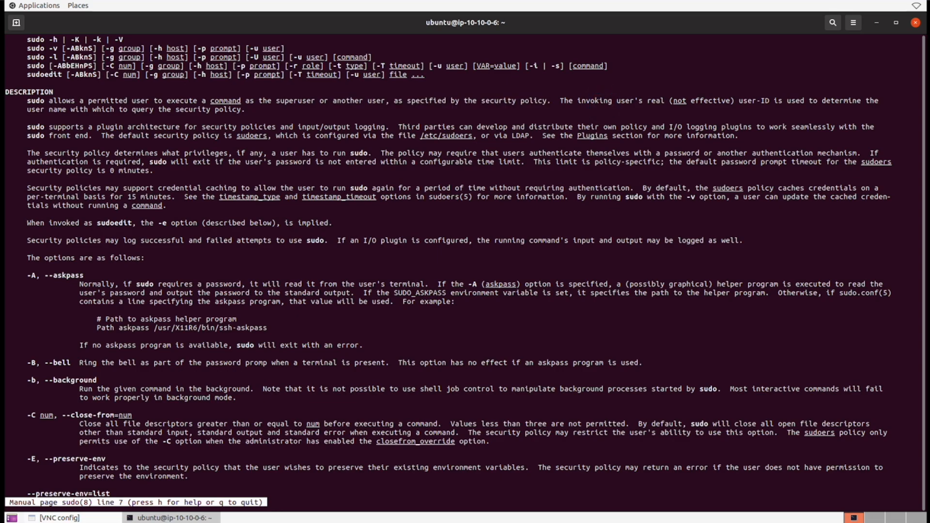
Scroll down through the sudo options to the list option around line 79.
{"action": "scroll", "scroll_direction": "down", "scroll_amount": 3}
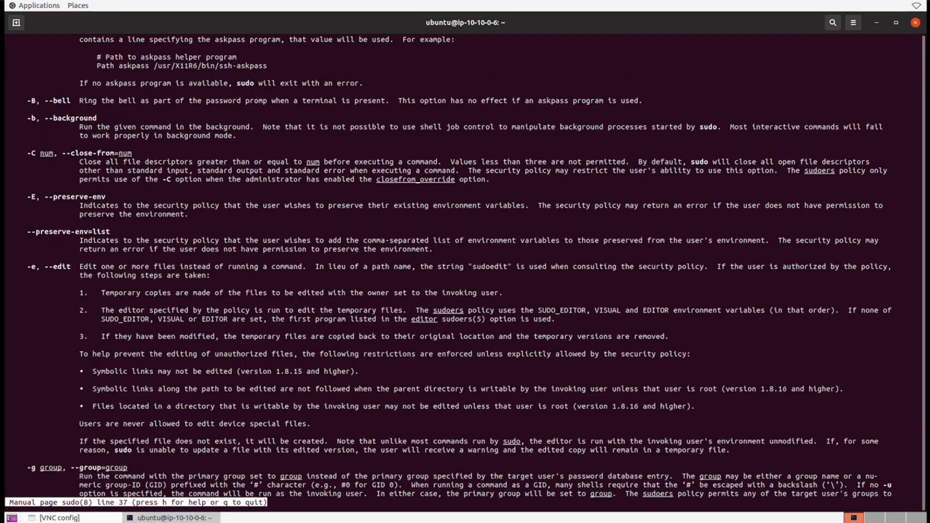
{"action": "scroll", "scroll_direction": "down", "scroll_amount": 3}
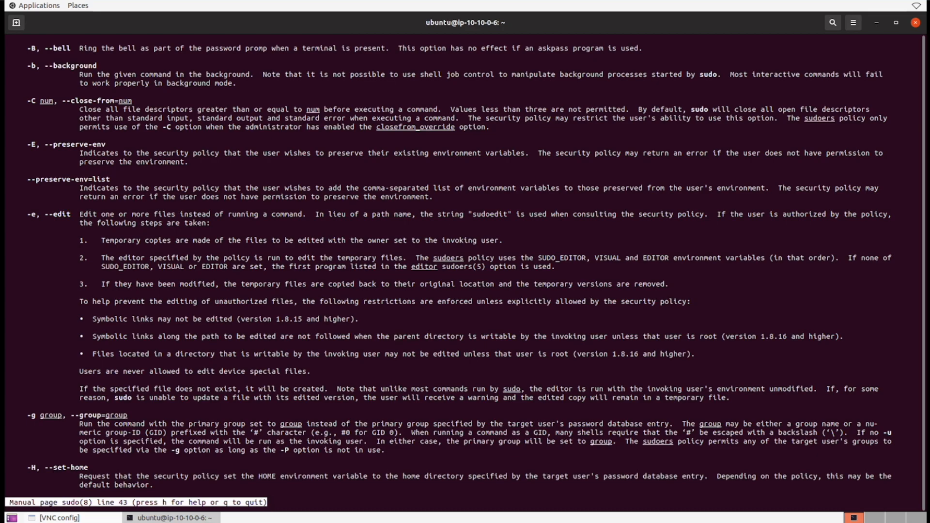
{"action": "scroll", "scroll_direction": "down", "scroll_amount": 3}
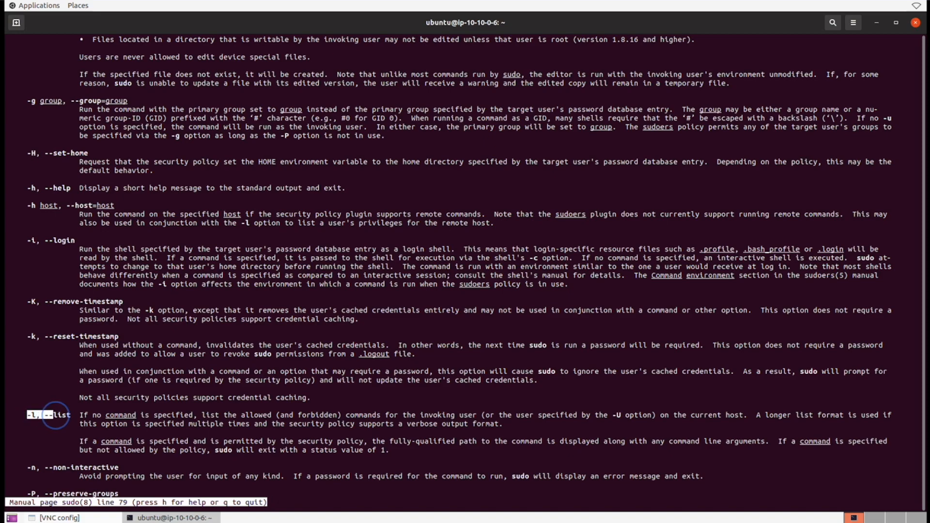
{"action": "mouse_move", "coordinate": [140, 410]}
{"action": "type", "text": "s"}
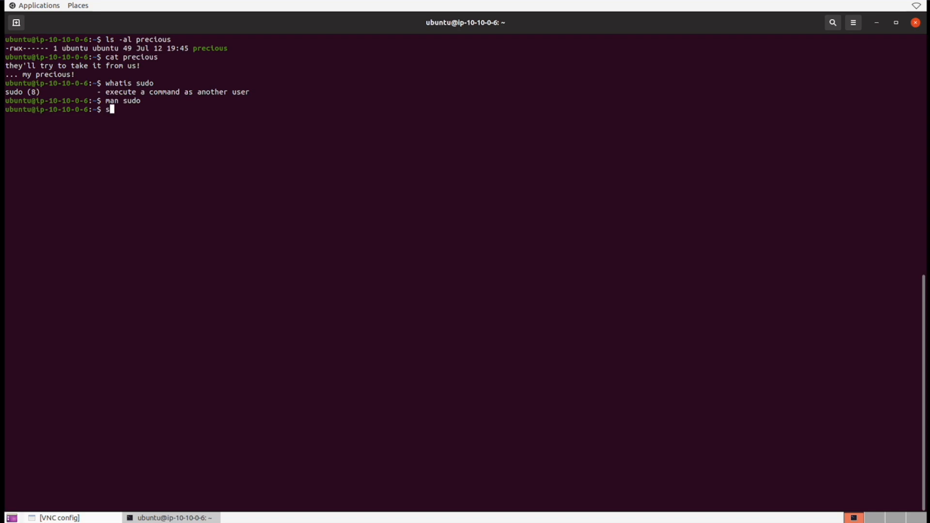
Run sudo -l to list commands user ubuntu may run, including NOPASSWD: ALL.
{"action": "type", "text": "udo -l"}
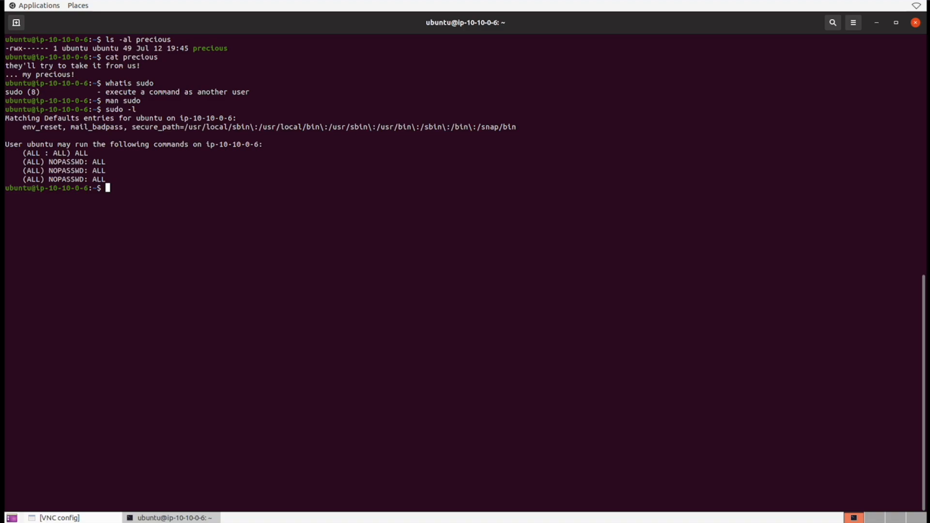
{"action": "double_click", "coordinate": [58, 152]}
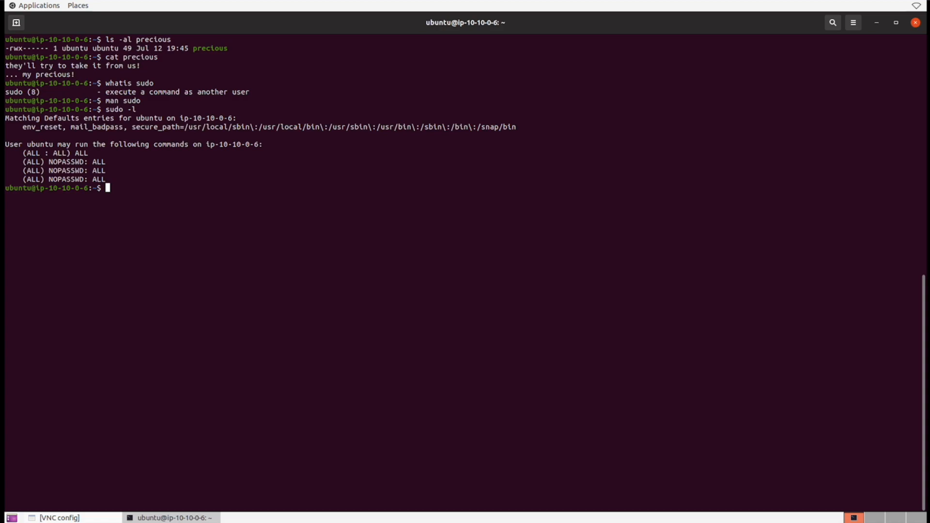
{"action": "left_click", "coordinate": [151, 186]}
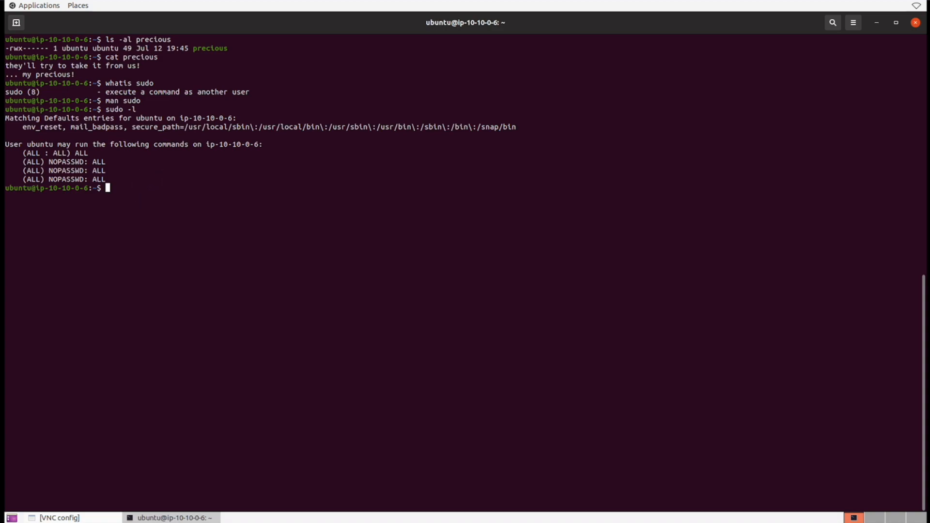
Create elevatedPermissionFile as root with sudo touch.
{"action": "type", "text": "sudo"}
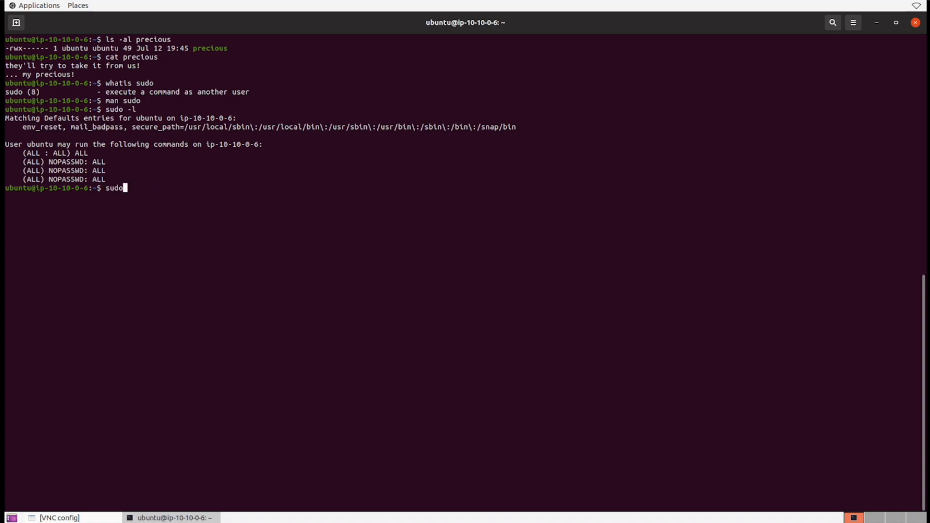
{"action": "type", "text": "touch"}
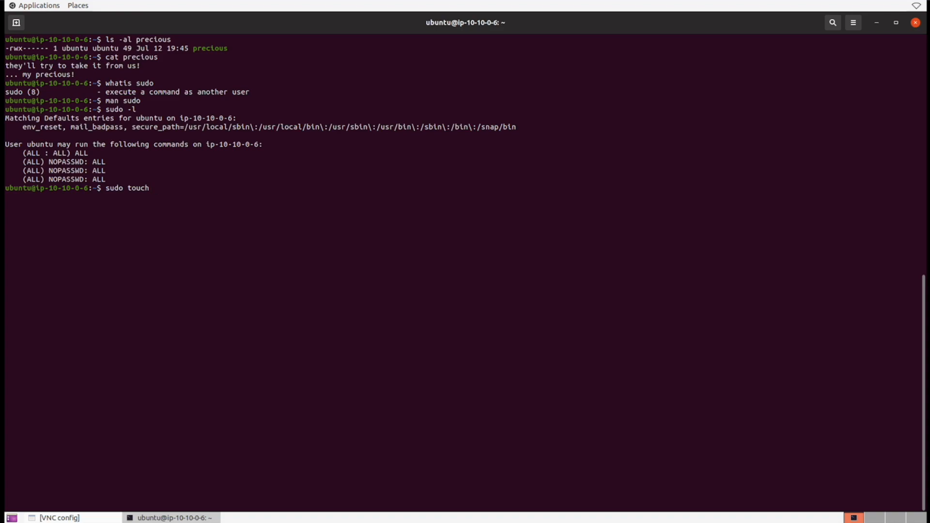
{"action": "type", "text": "el"}
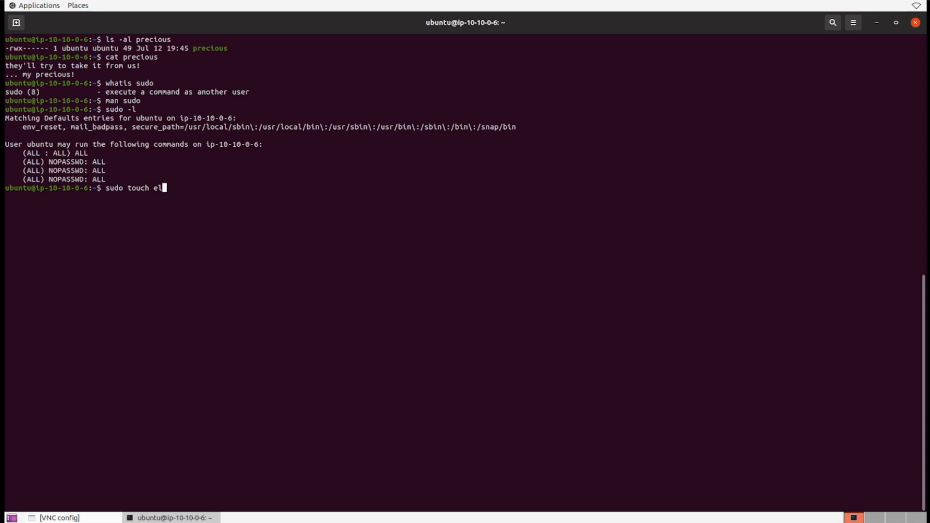
{"action": "type", "text": "evated"}
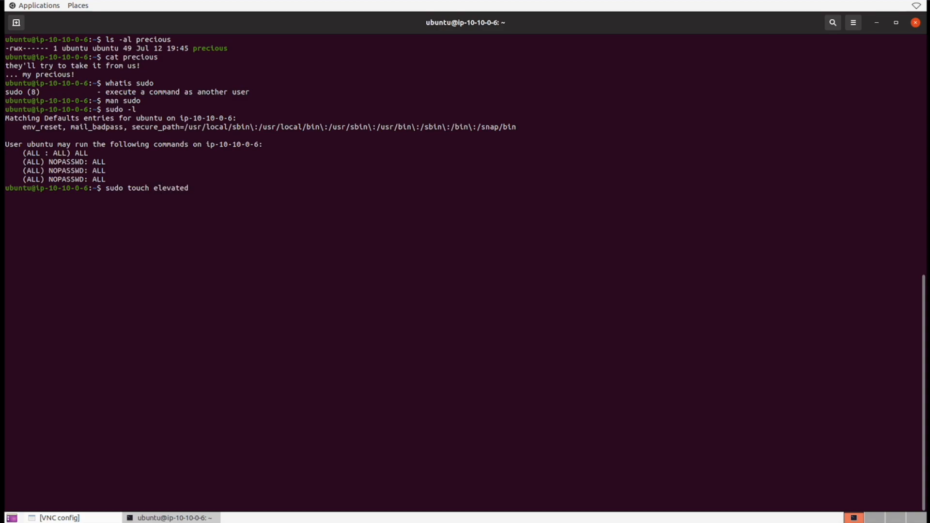
{"action": "type", "text": "Pe"}
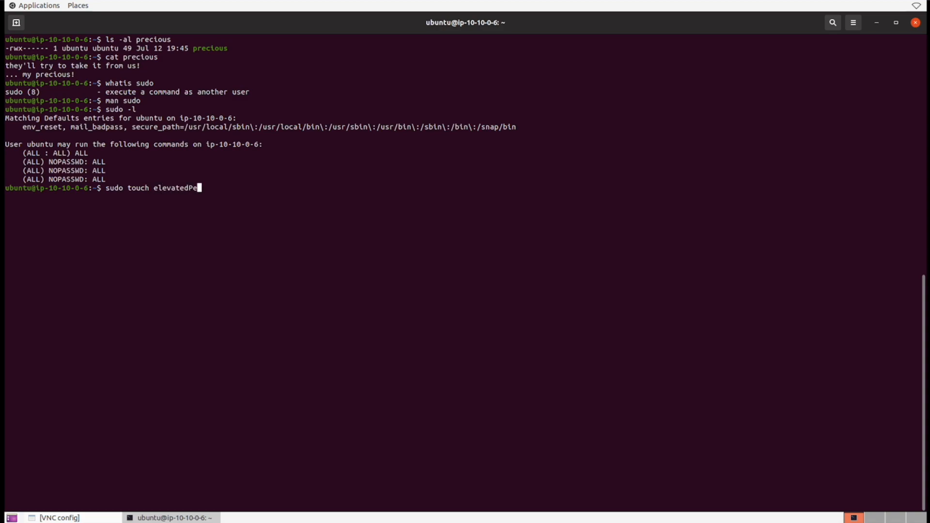
{"action": "type", "text": "rmissionFile"}
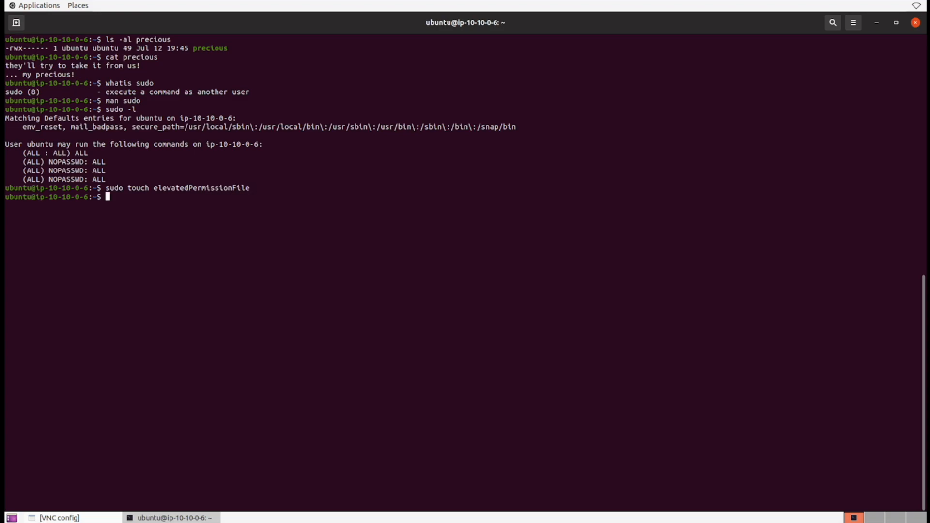
List elevatedPermissionFile with ls -al to show its root ownership and permissions.
{"action": "type", "text": "ls"}
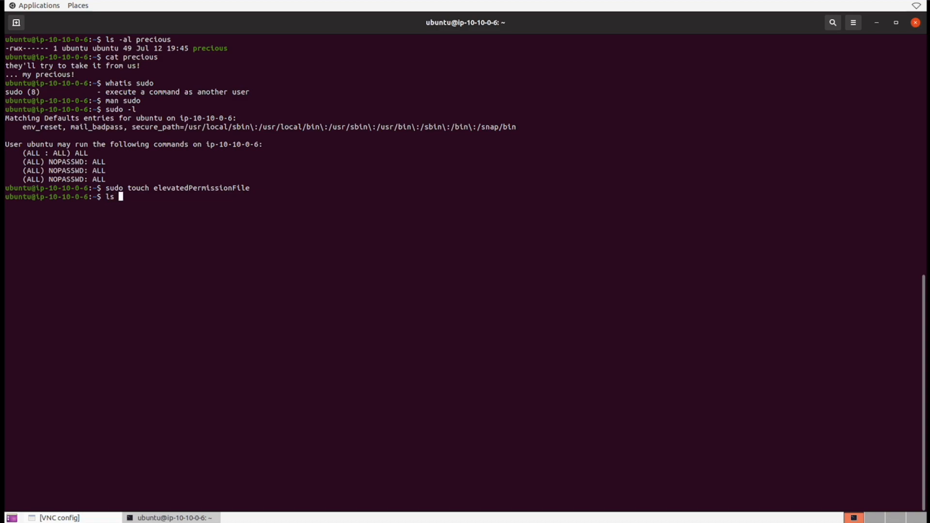
{"action": "type", "text": "-al elevatedPermissionFile"}
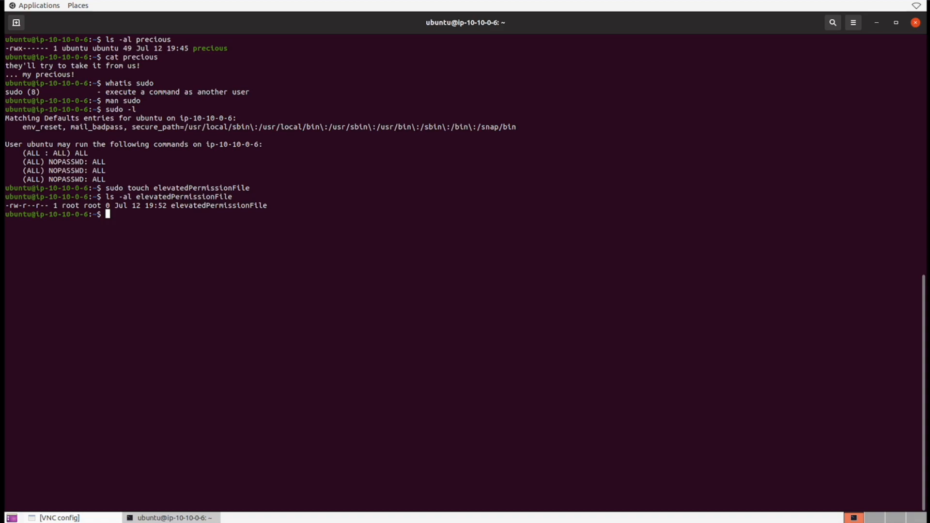
Try echoing hello into elevatedPermissionFile as the normal user; permission denied.
{"action": "type", "text": "echo"}
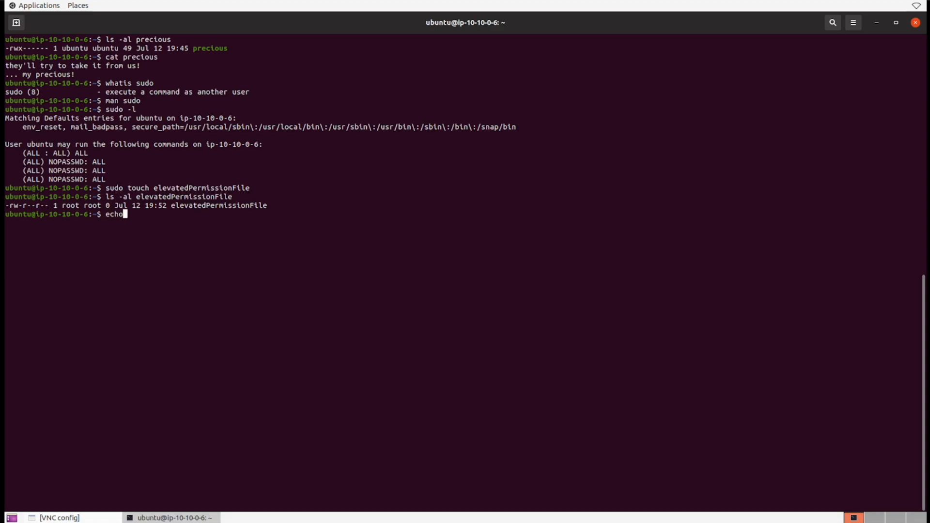
{"action": "type", "text": "\""}
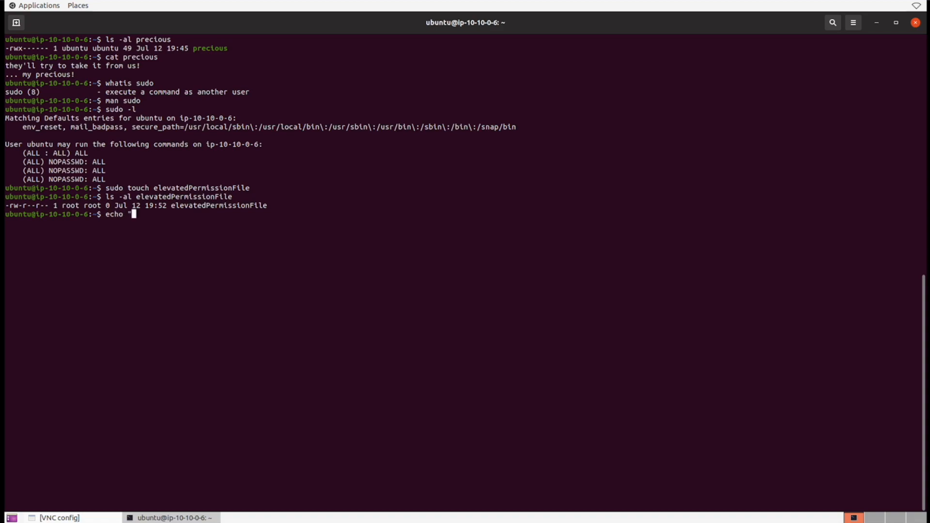
{"action": "type", "text": "hello\" > elevatedPermissionFile"}
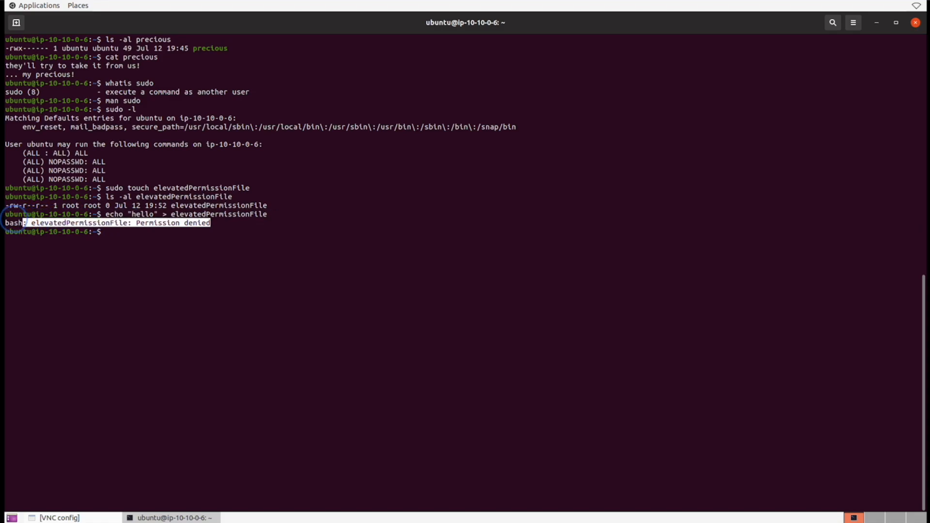
Retry the hello write prefixed with sudo, still denied, and begin a sudo bash command.
{"action": "type", "text": "s"}
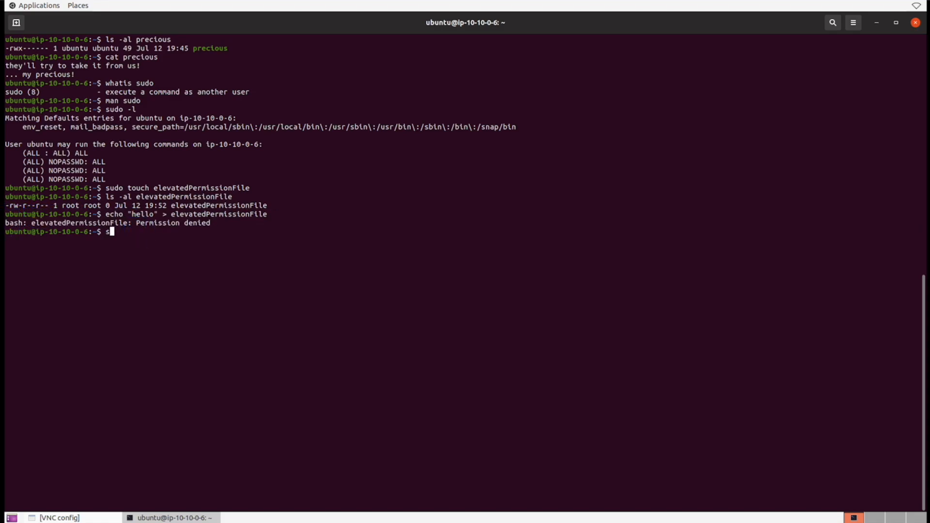
{"action": "type", "text": "udo echo \""}
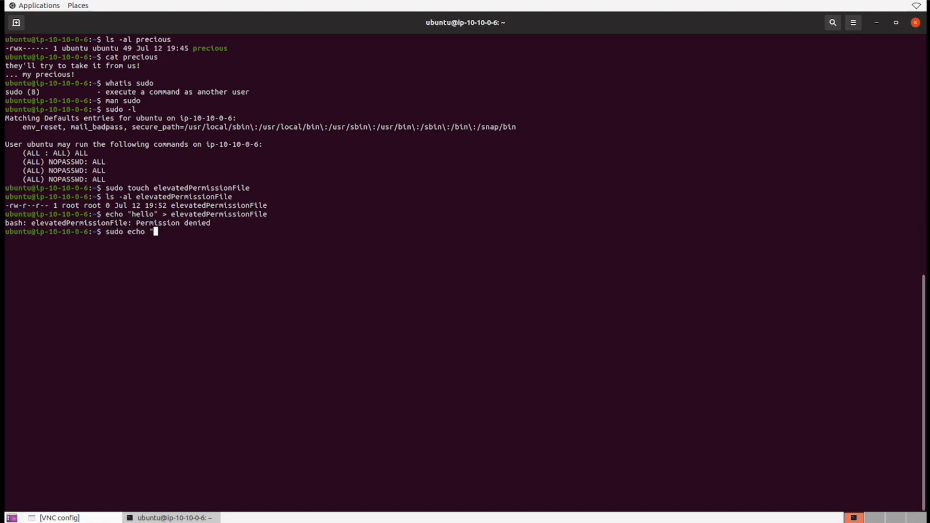
{"action": "type", "text": "hello\" >"}
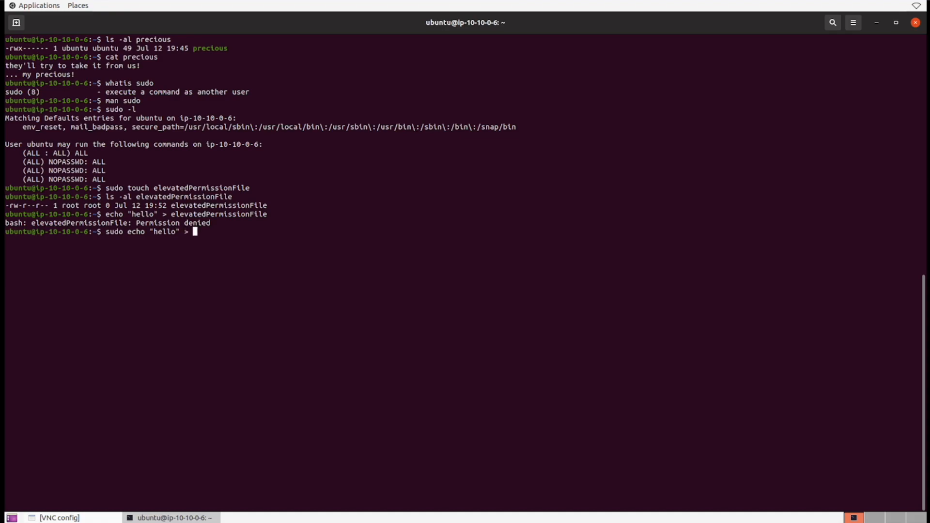
{"action": "key", "text": "Return"}
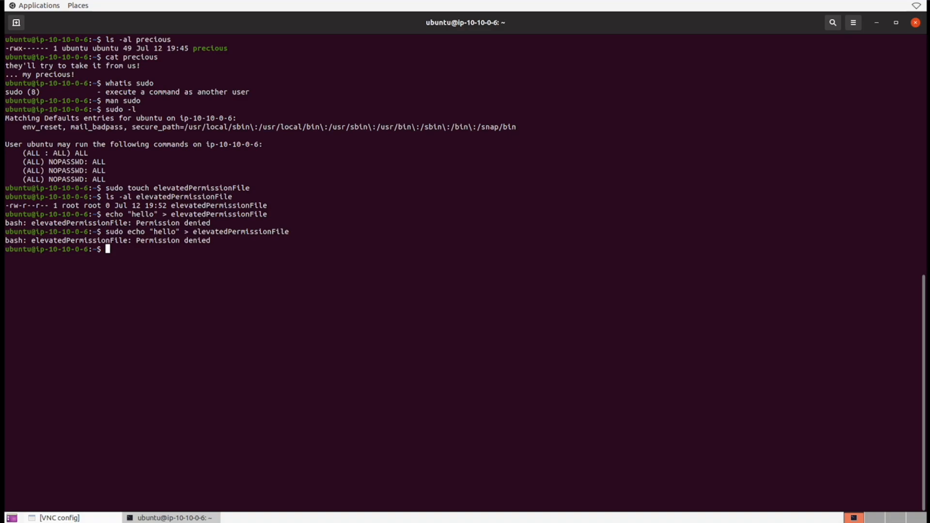
{"action": "type", "text": "sudo"}
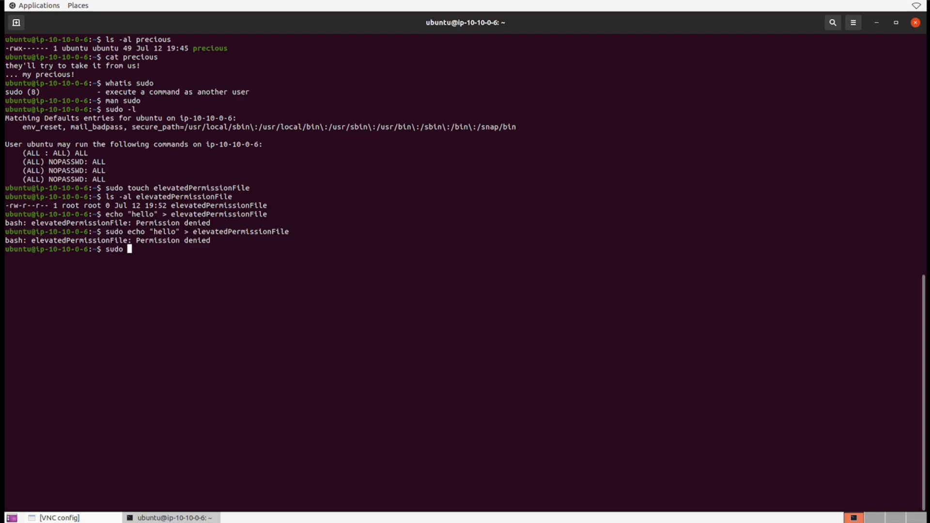
{"action": "type", "text": "bash"}
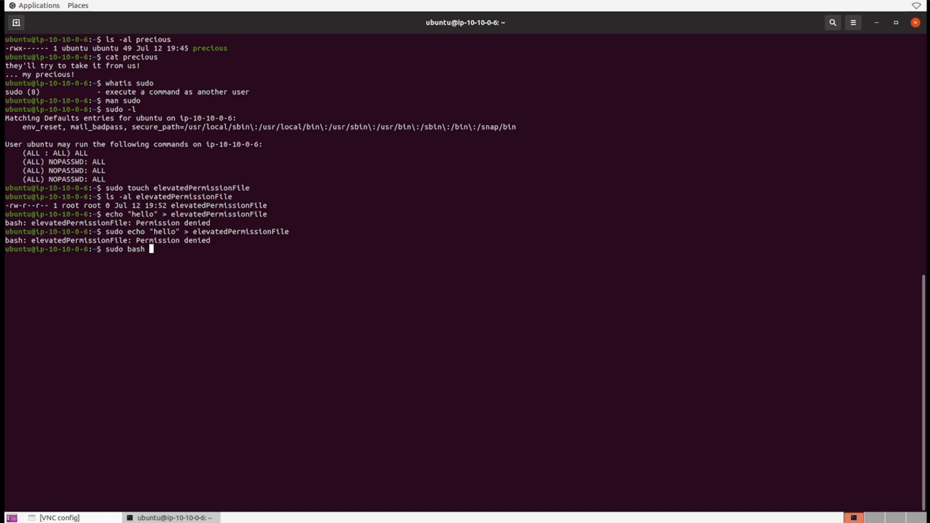
Write hello into elevatedPermissionFile via sudo bash -c "echo 'hello' > elevatedPermissionFile".
{"action": "type", "text": "-c \""}
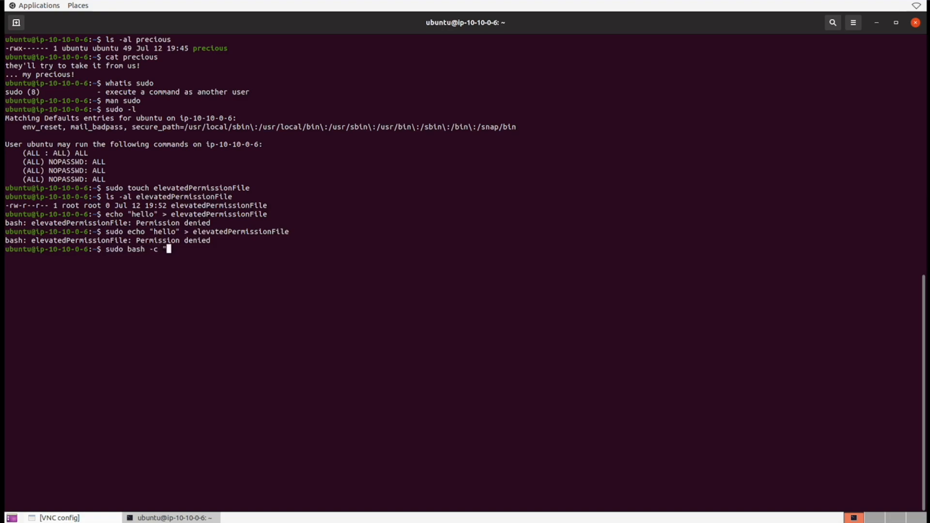
{"action": "type", "text": "echo 'hell"}
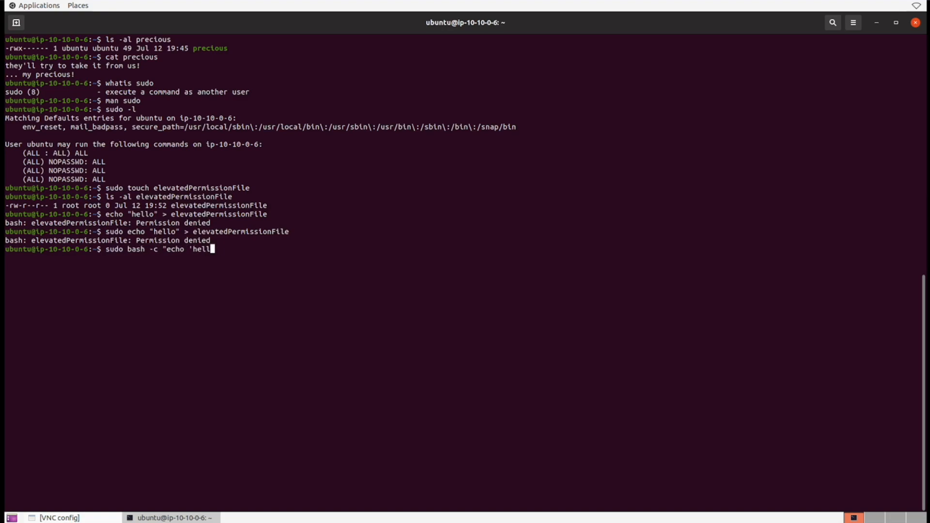
{"action": "type", "text": "lo' >"}
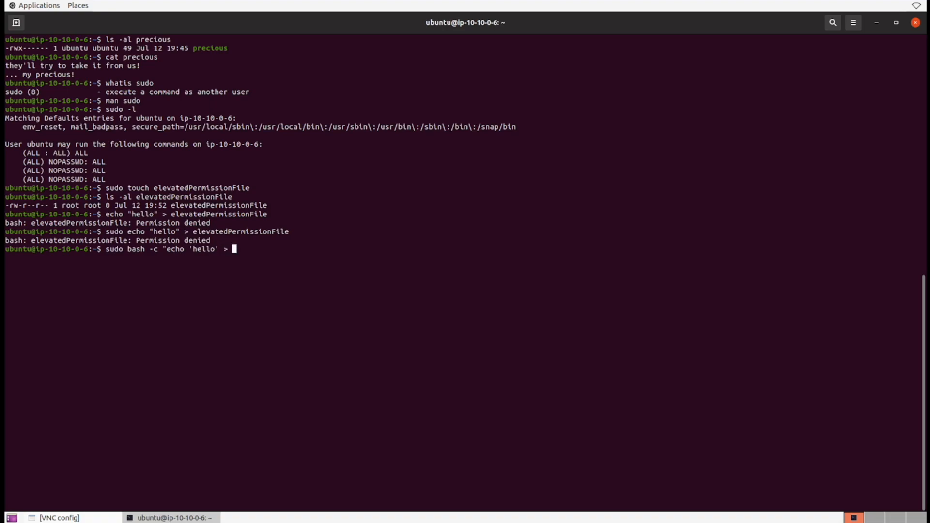
{"action": "type", "text": "ele"}
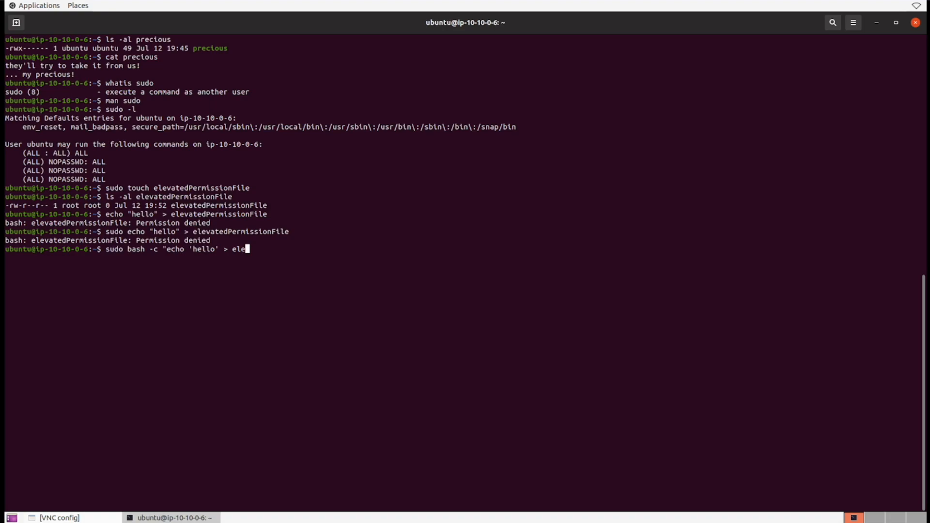
{"action": "type", "text": "vate"}
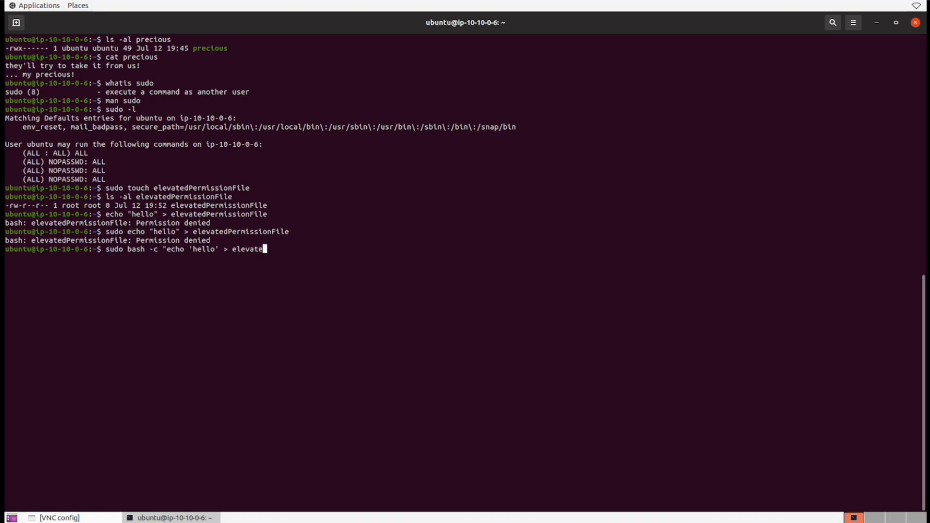
{"action": "type", "text": "dPermissionFile"}
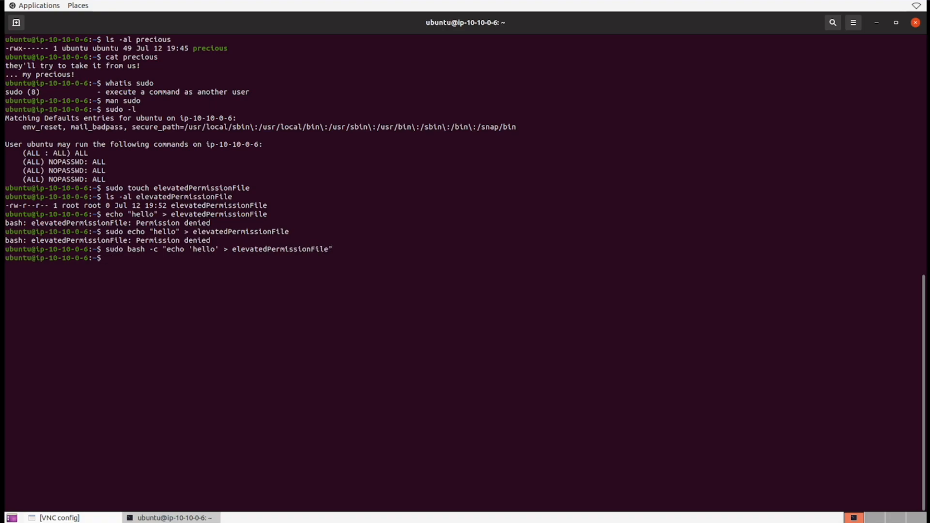
Read elevatedPermissionFile with cat, showing it now contains hello.
{"action": "type", "text": "cat elevatedPermissionFile"}
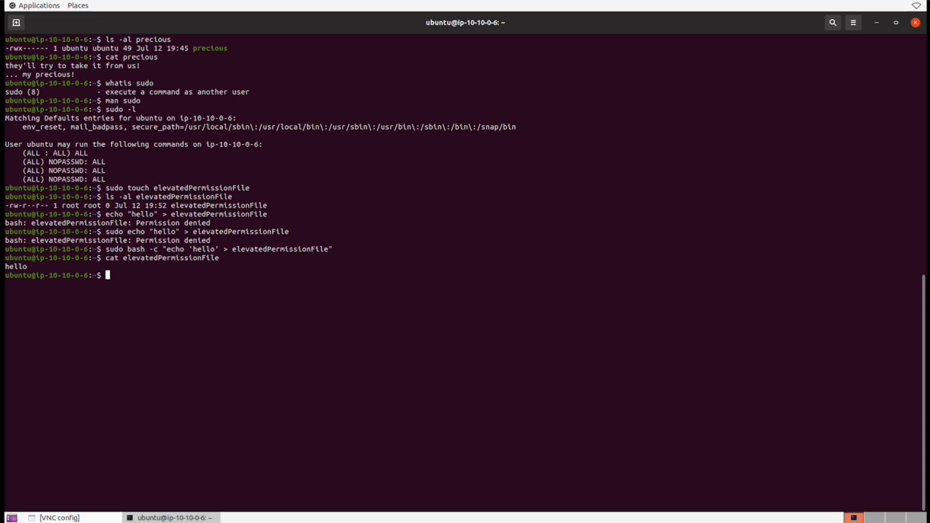
Remove the root-owned elevatedPermissionFile with sudo rm.
{"action": "type", "text": "sudo rm elevatedPermissionFile"}
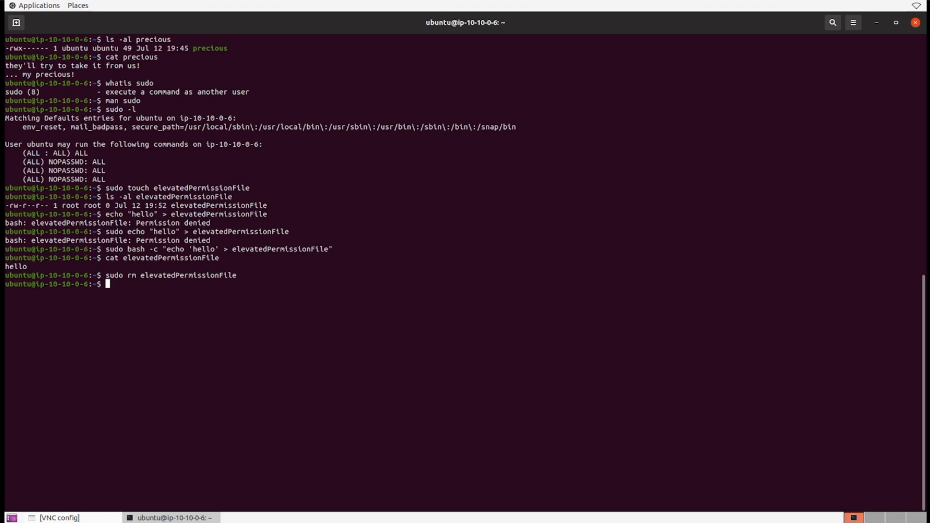
Attempt adduser samwise without root, then create the user with sudo adduser samwise.
{"action": "type", "text": "add"}
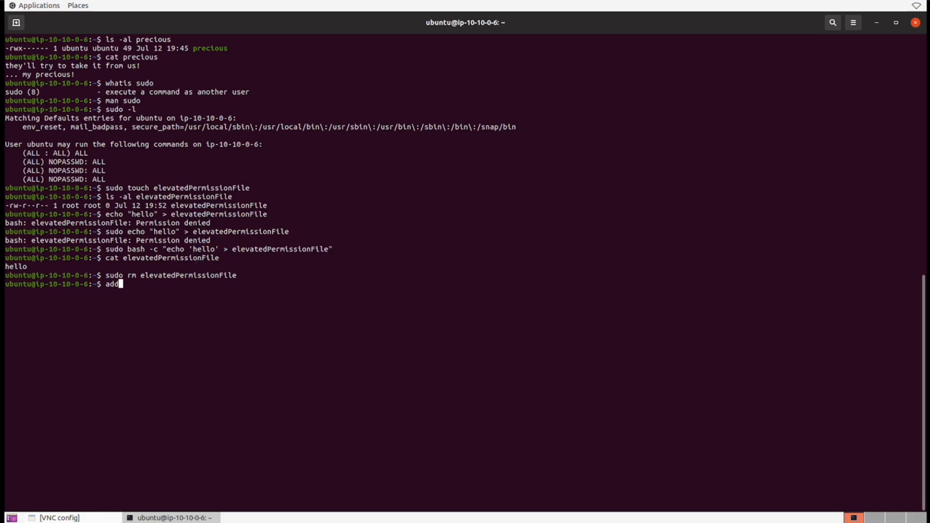
{"action": "type", "text": "user samwise"}
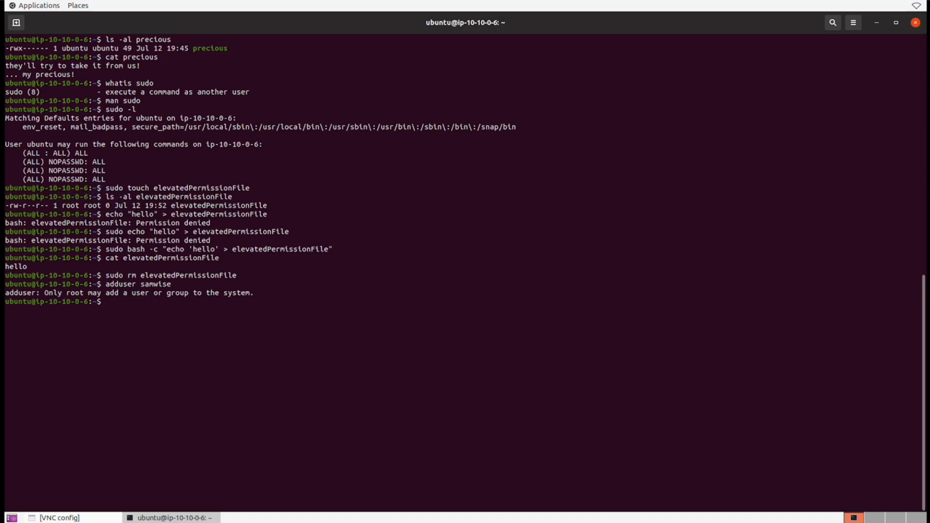
{"action": "type", "text": "sudo adduser"}
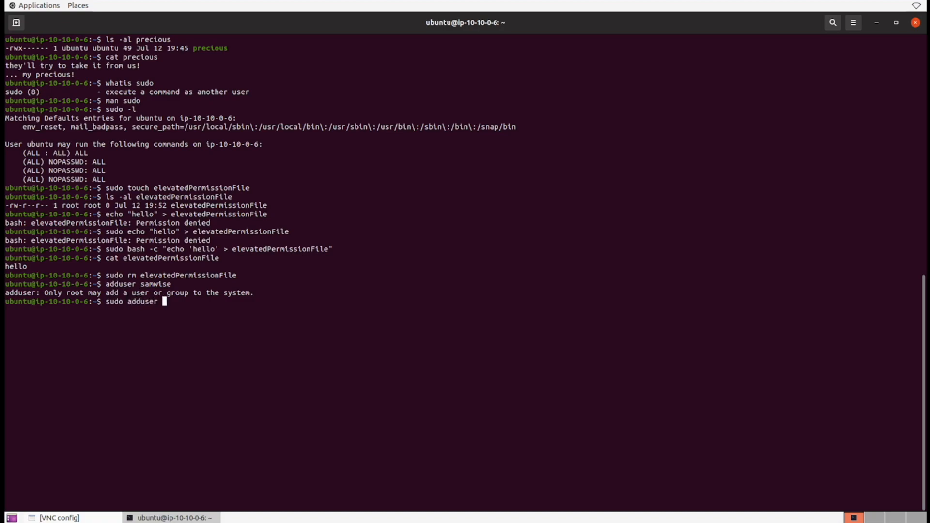
{"action": "type", "text": "samwise"}
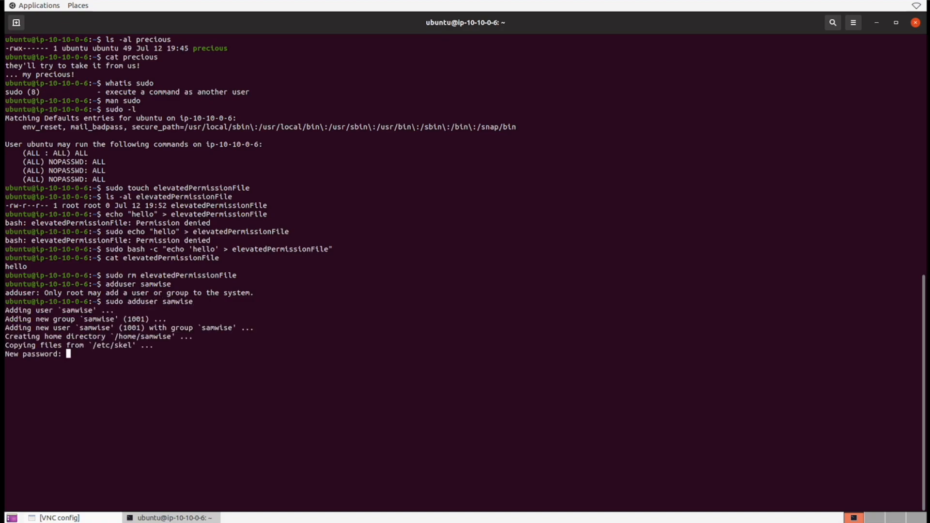
Finish adduser: full name samwise, default room number, and answer y to confirm the details.
{"action": "double_click", "coordinate": [75, 319]}
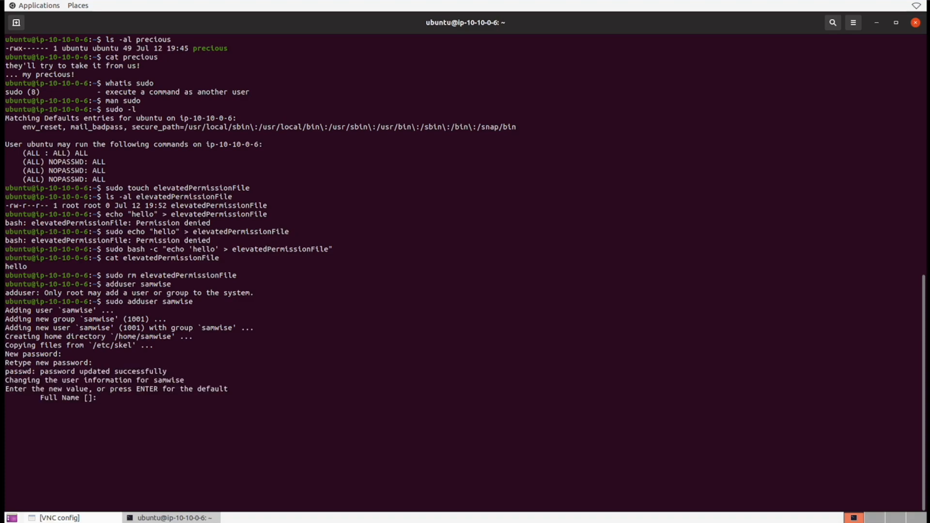
{"action": "type", "text": "samwise"}
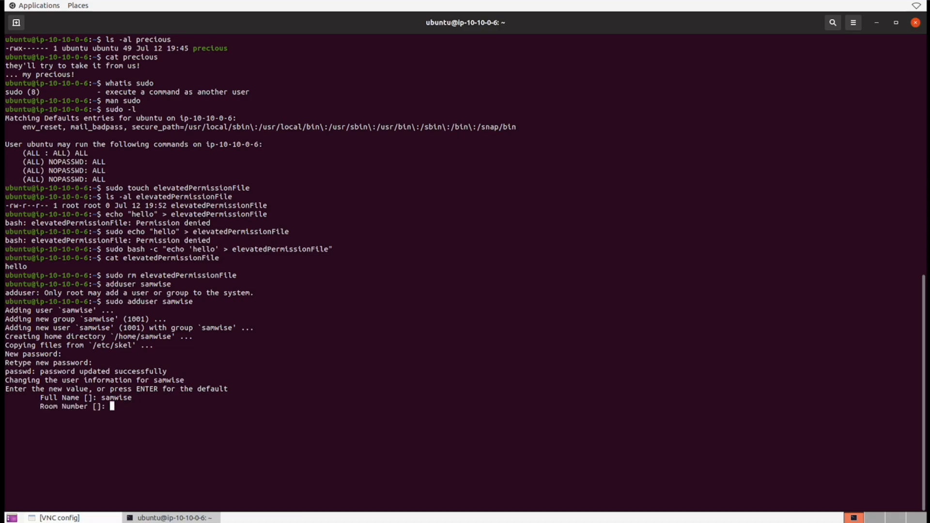
{"action": "key", "text": "Enter"}
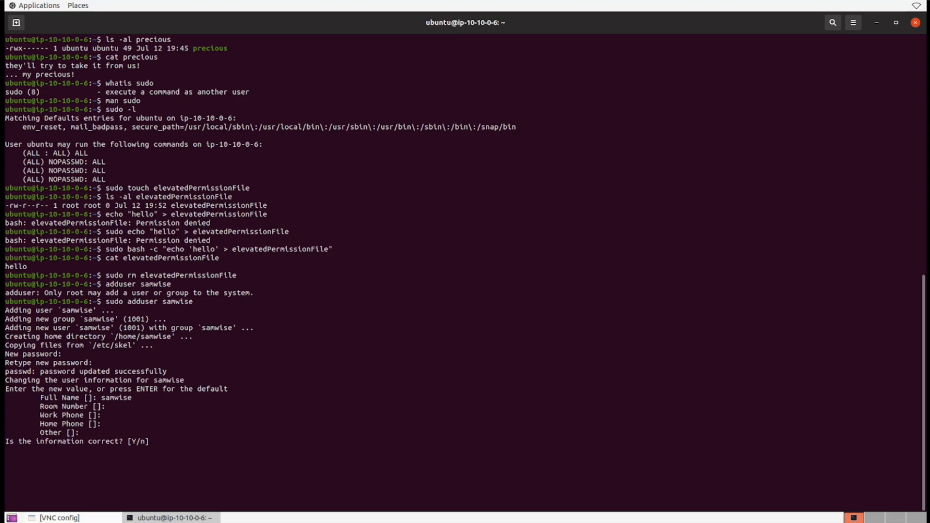
{"action": "type", "text": "y"}
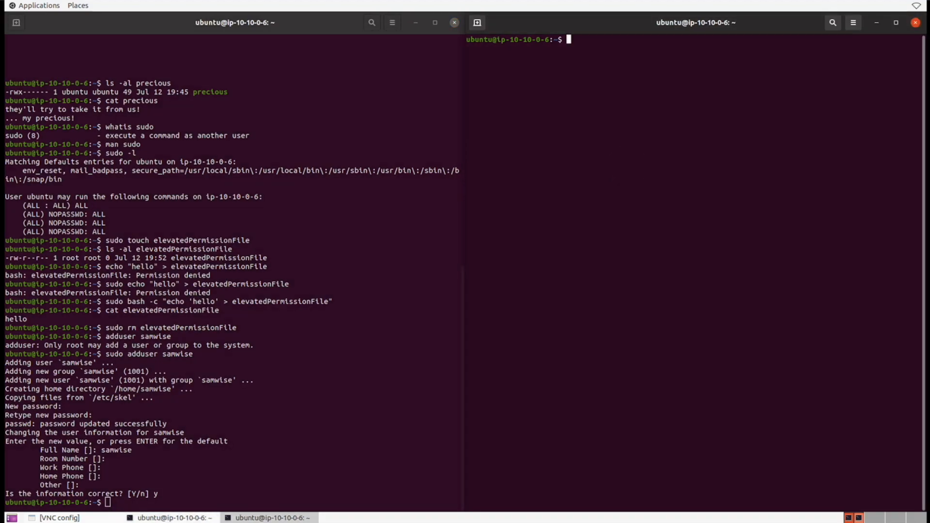
Get the one-line description of su with whatis and highlight it.
{"action": "type", "text": "whatis su"}
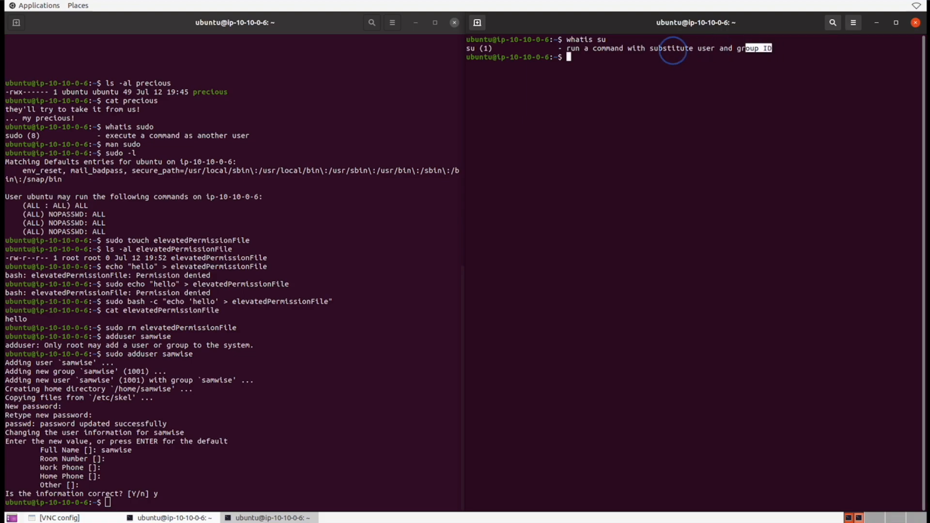
{"action": "triple_click", "coordinate": [616, 48]}
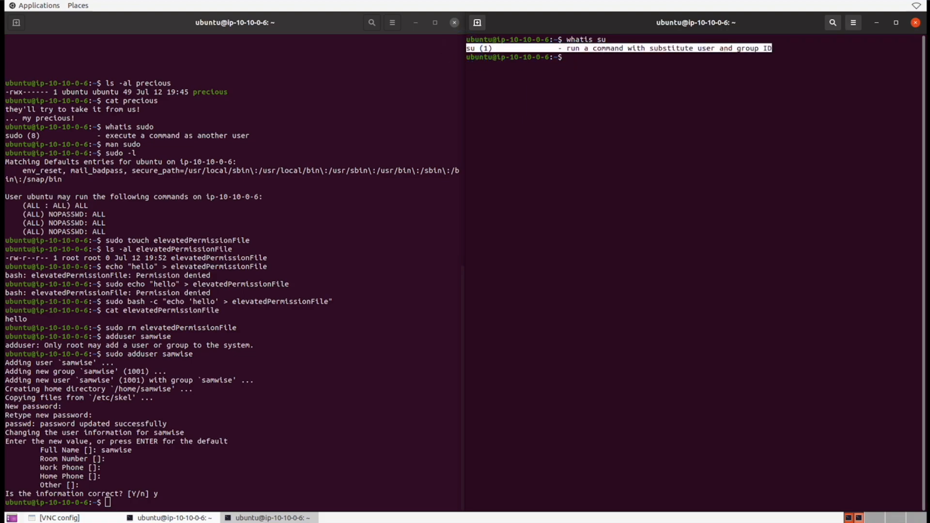
Read through the su manual page with man su and quit back to the prompt.
{"action": "type", "text": "man su"}
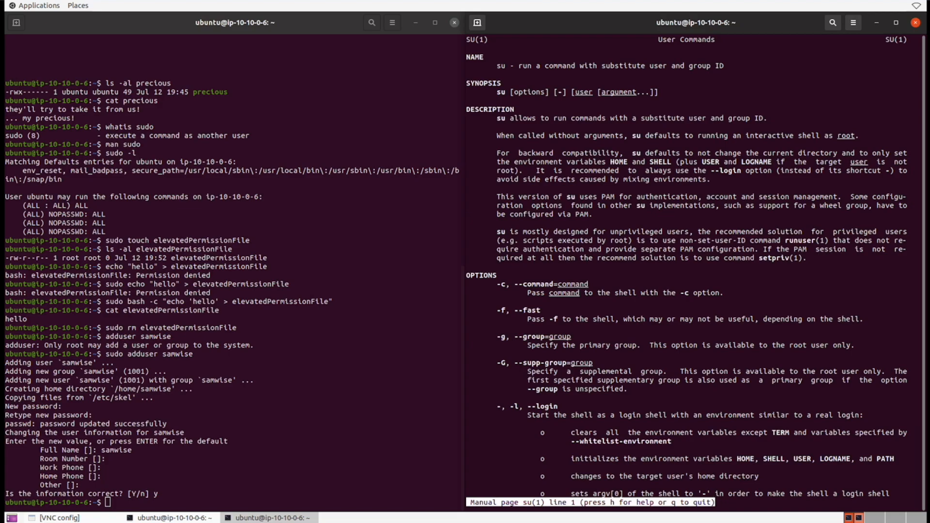
{"action": "scroll", "scroll_direction": "down", "scroll_amount": 3}
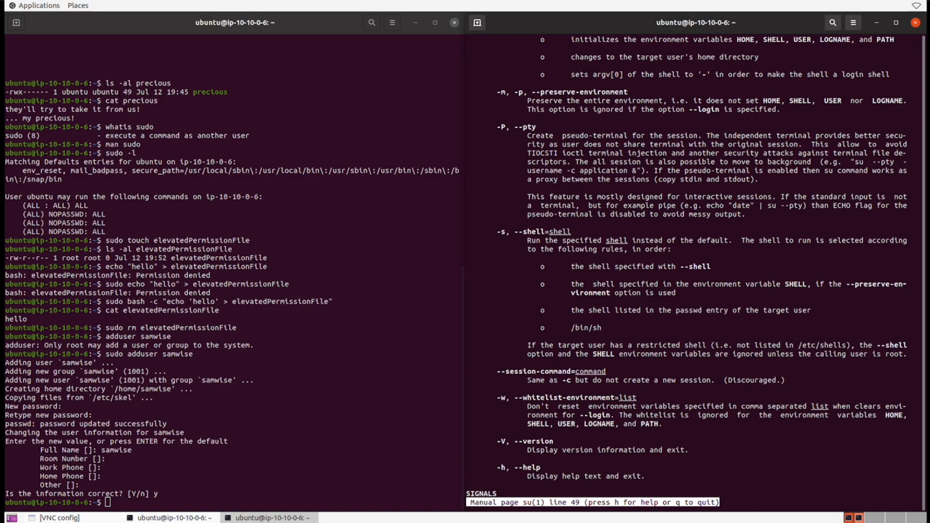
{"action": "scroll", "scroll_direction": "down", "scroll_amount": 3}
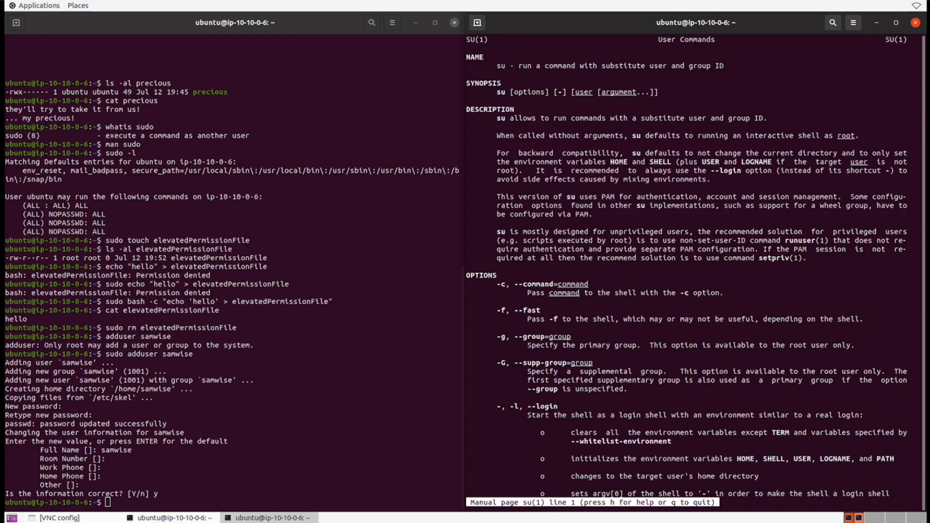
{"action": "key", "text": "q"}
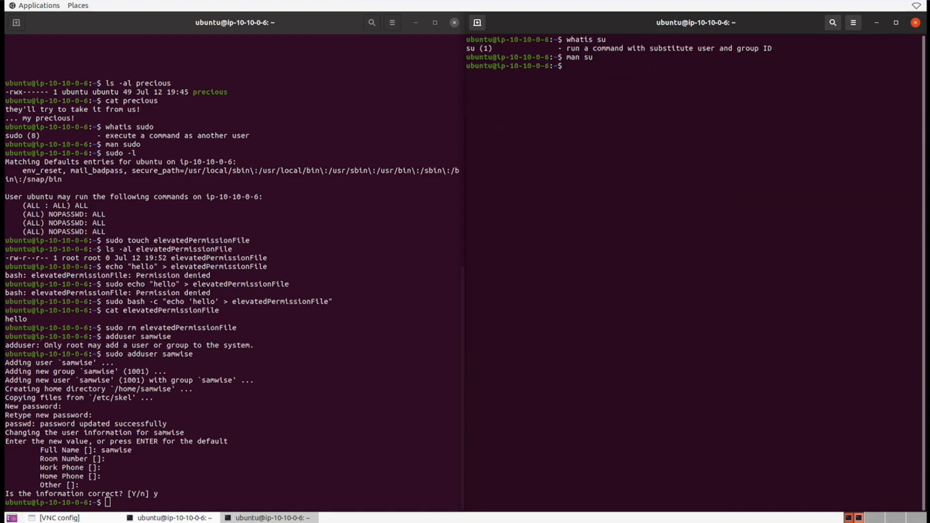
Switch to user samwise with su and its password, and confirm identity with whoami.
{"action": "type", "text": "su samwise"}
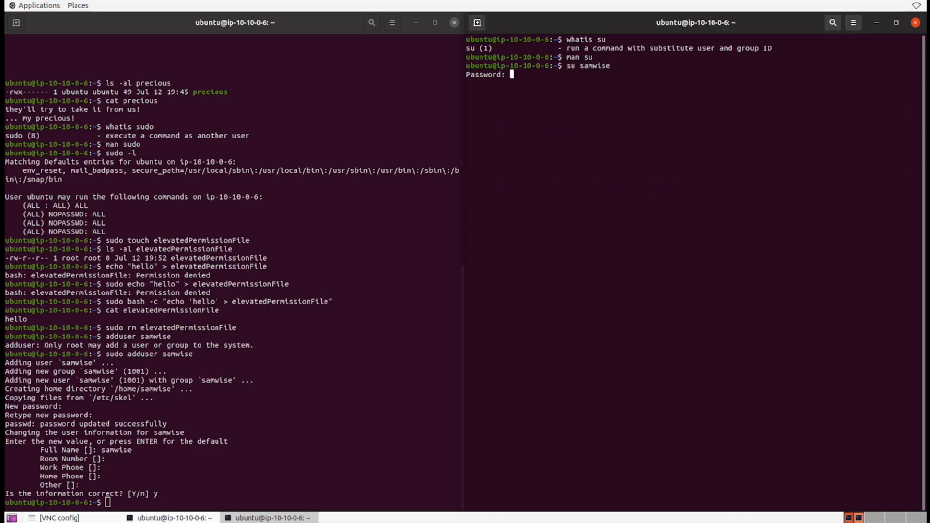
{"action": "key", "text": "Return"}
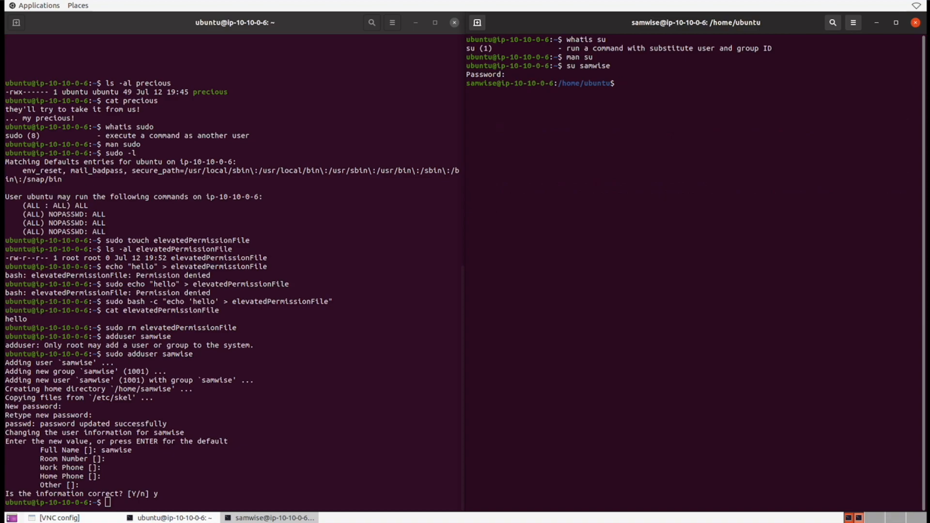
{"action": "type", "text": "whoami"}
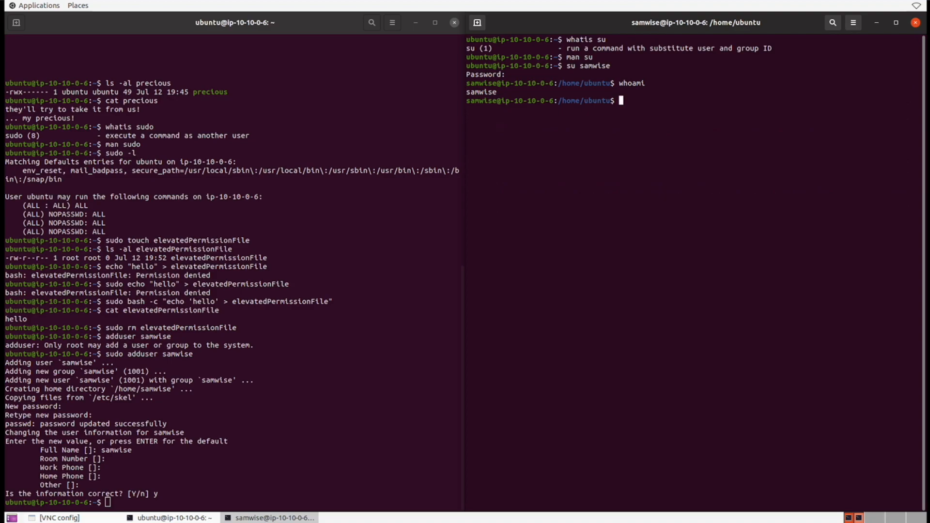
Check location with pwd, move to /home, list it, show samwise's groups and list the folder.
{"action": "type", "text": "pwd"}
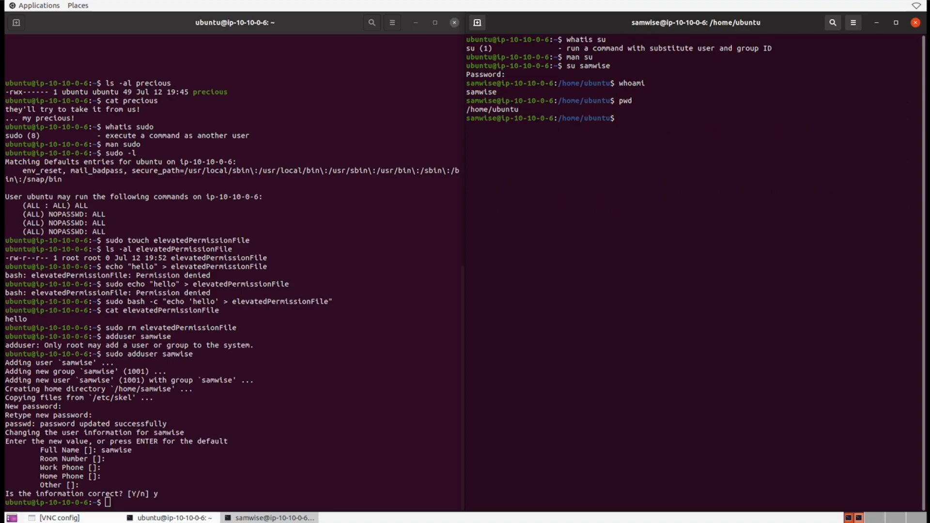
{"action": "type", "text": "cd /home"}
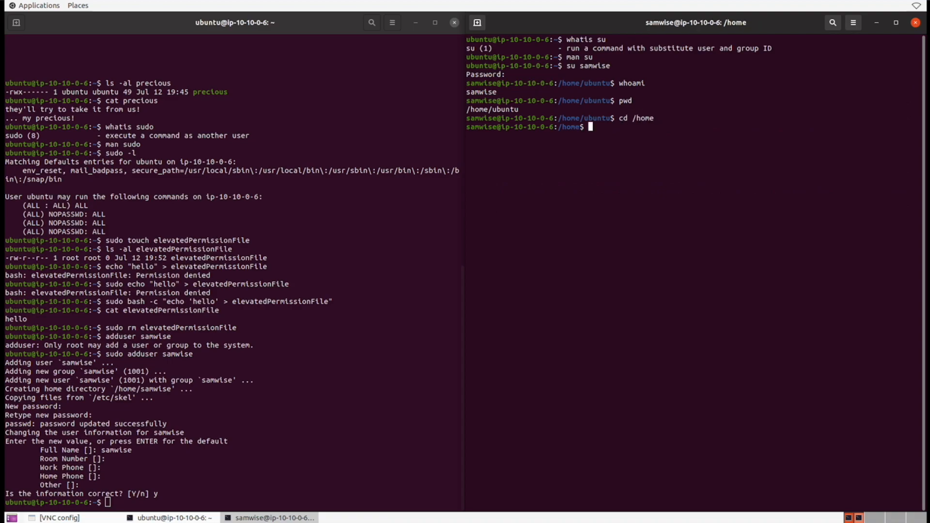
{"action": "type", "text": "pwd"}
{"action": "type", "text": "ls"}
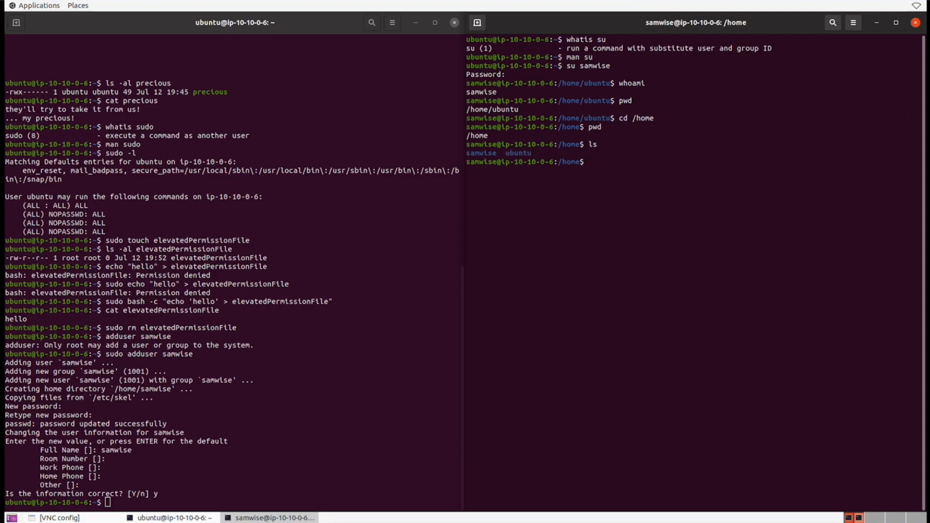
{"action": "double_click", "coordinate": [481, 153]}
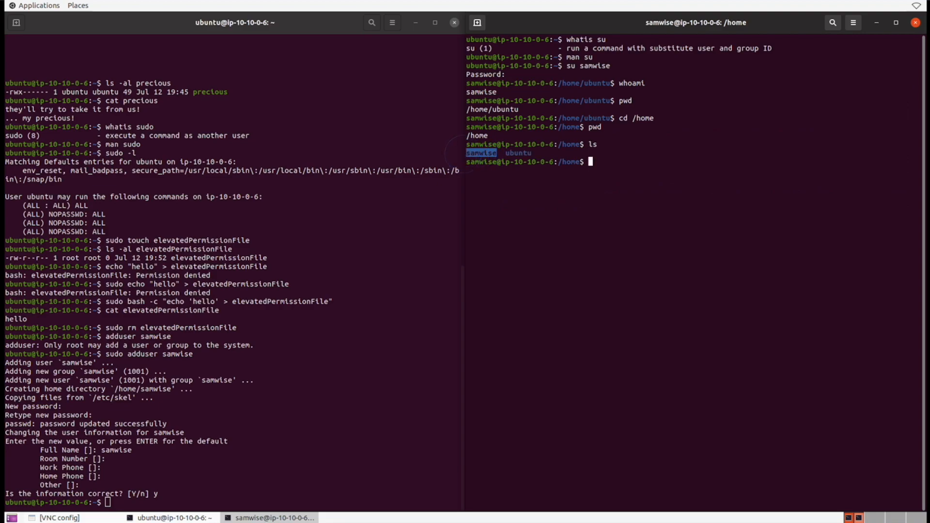
{"action": "type", "text": "groups"}
{"action": "type", "text": "cd samwise"}
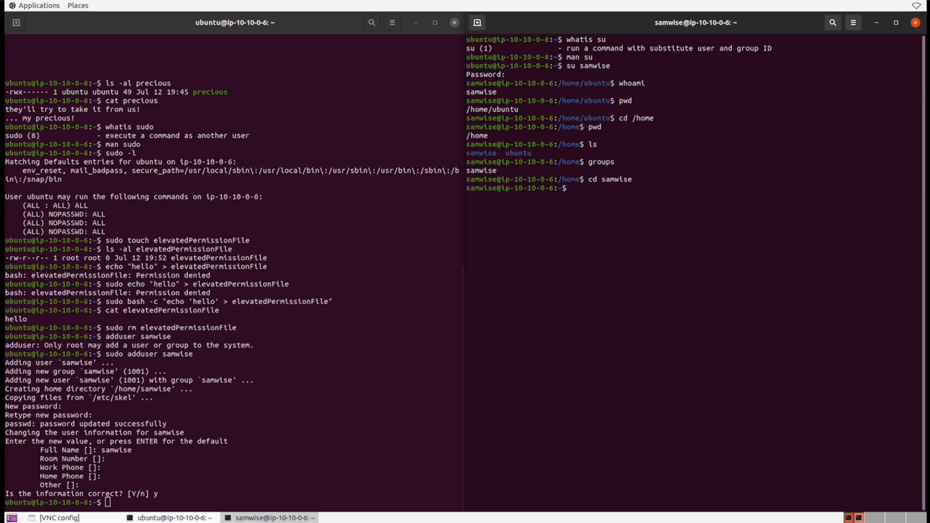
{"action": "type", "text": "ls"}
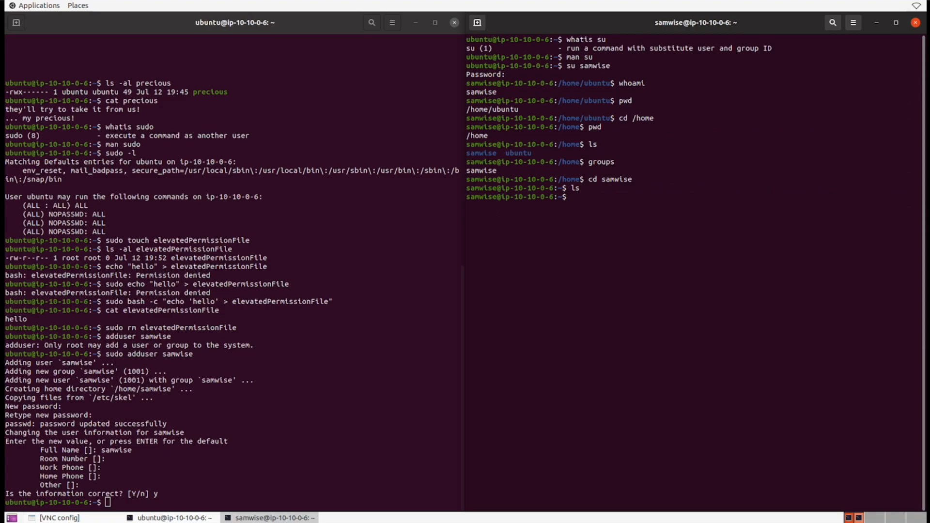
As samwise enter ../ubuntu/, show precious is owner-only and confirm cat precious is denied.
{"action": "type", "text": "cd ../"}
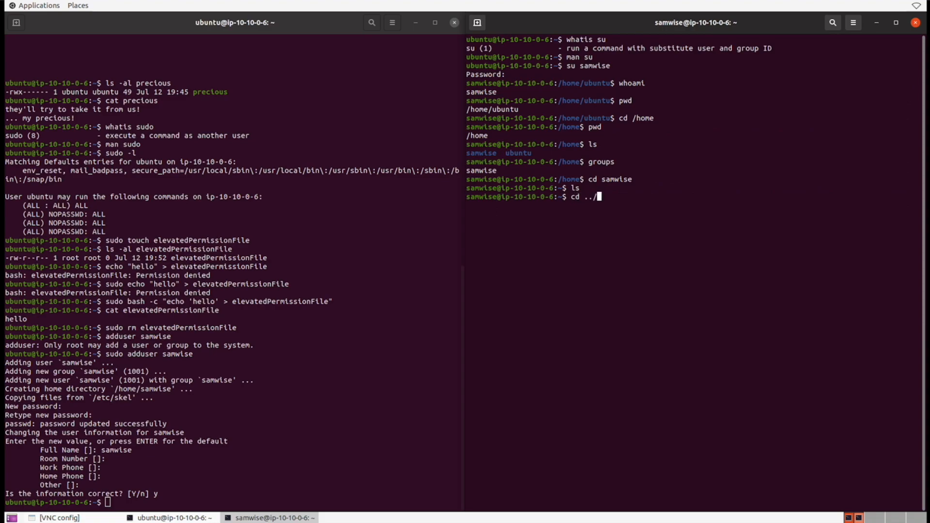
{"action": "type", "text": "ubuntu/"}
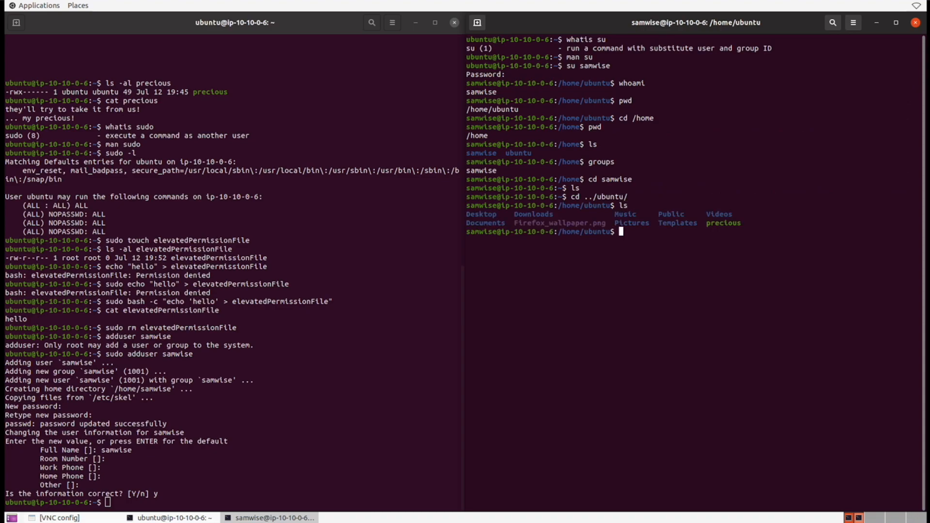
{"action": "type", "text": "ls -al precious"}
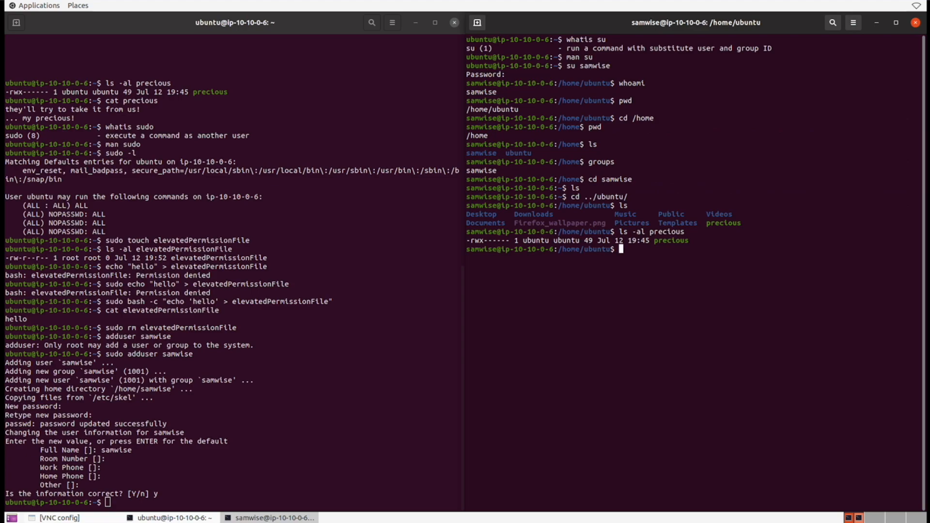
{"action": "type", "text": "cat precious"}
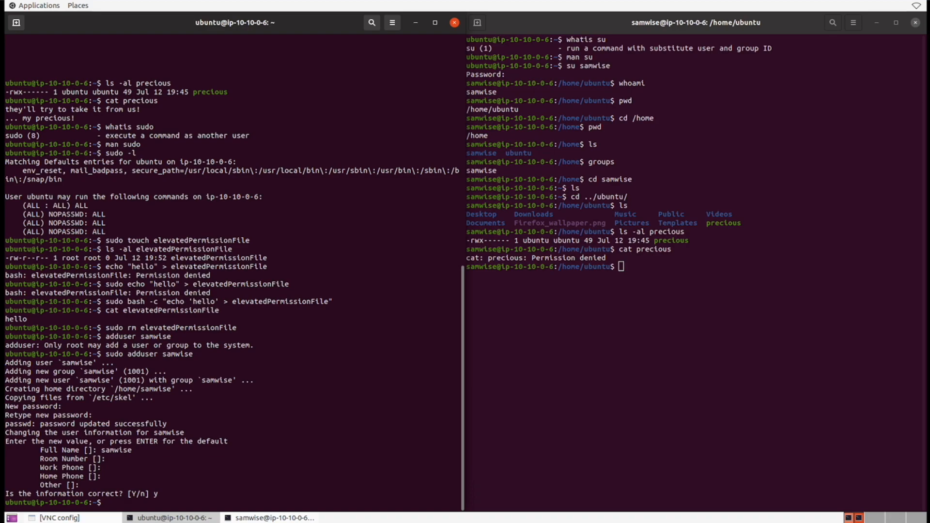
{"action": "type", "text": "chmod"}
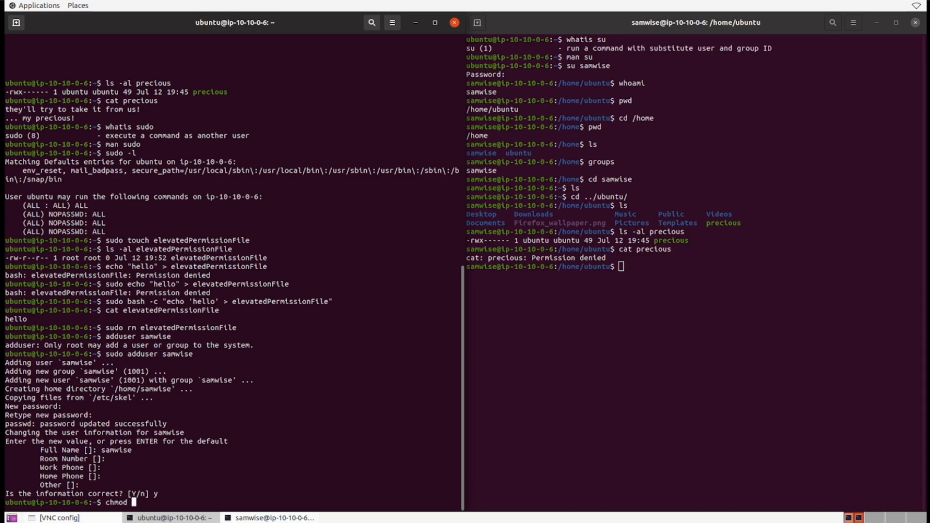
Finish chmod 707 precious as ubuntu, then as samwise confirm precious is now readable.
{"action": "type", "text": "707"}
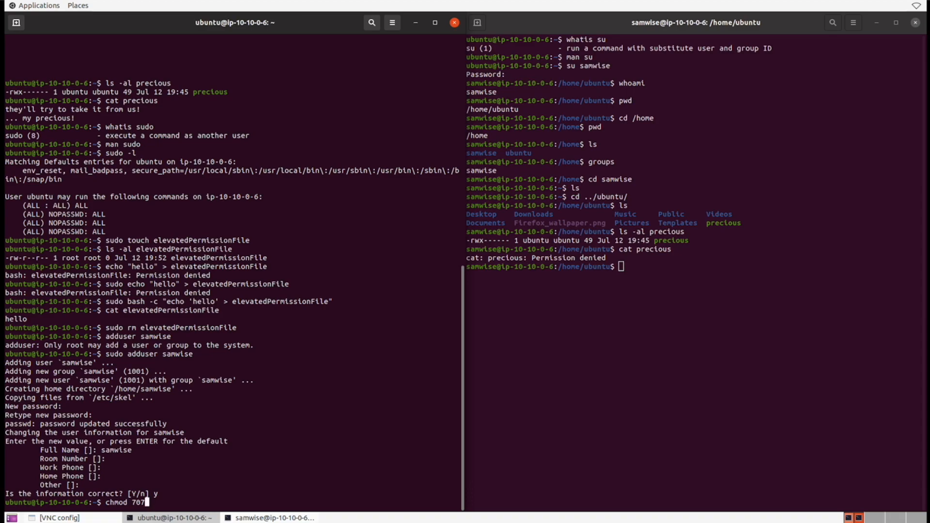
{"action": "type", "text": "precious"}
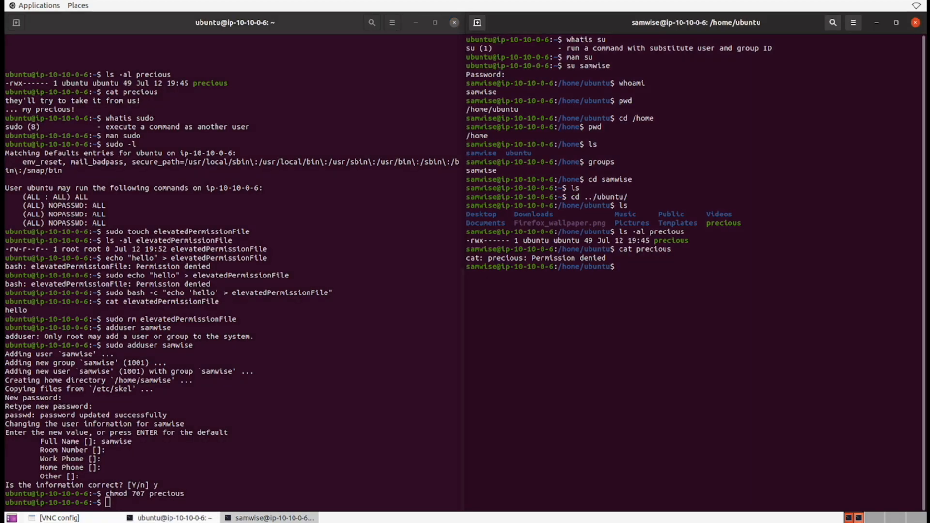
{"action": "type", "text": "ls -al precious"}
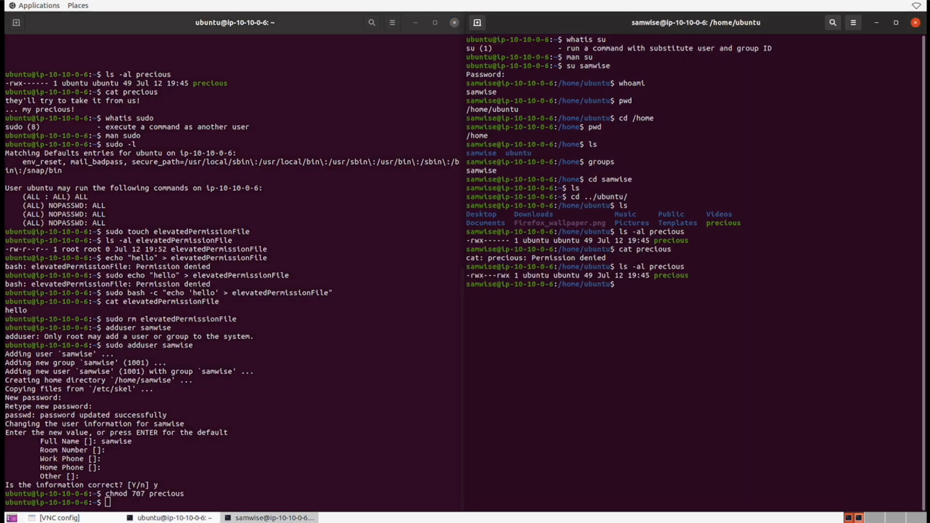
{"action": "type", "text": "cat precious"}
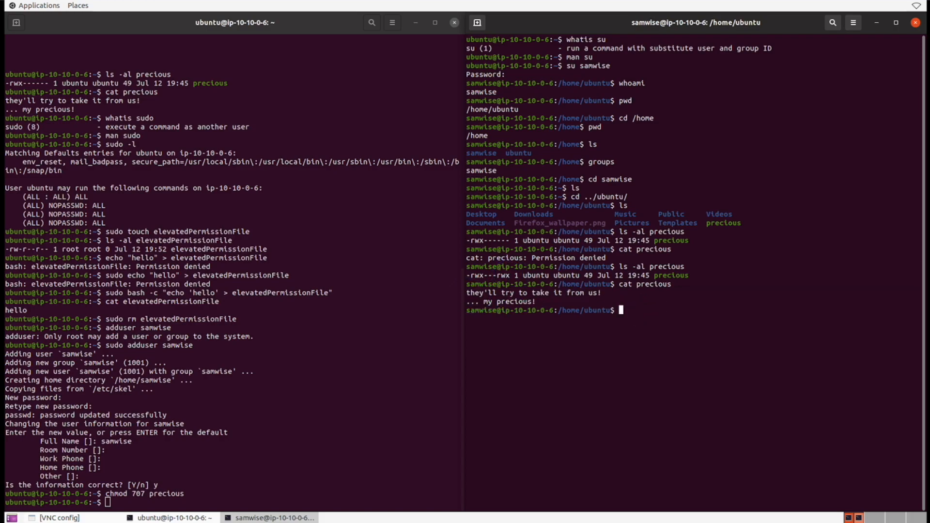
Append the line "it's mine now ! -samwise" to precious with echo >>.
{"action": "type", "text": "echo \""}
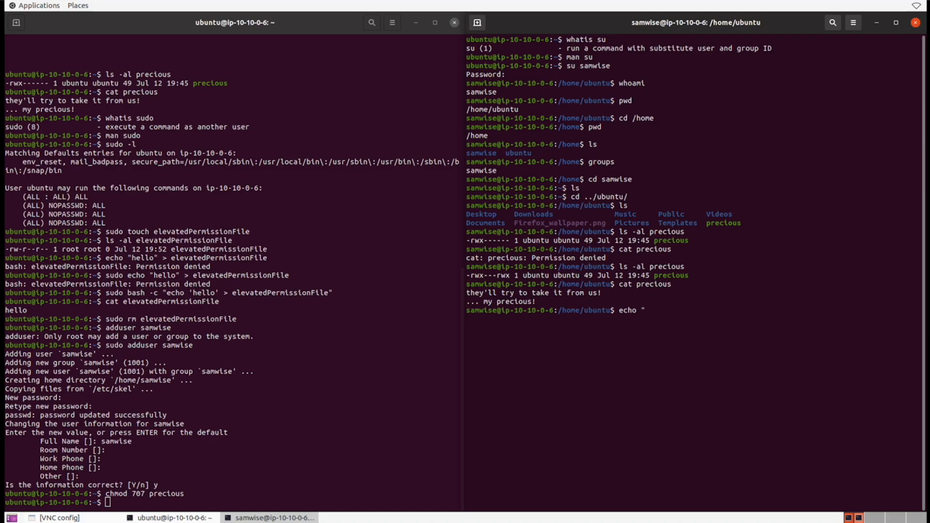
{"action": "type", "text": "it's mine now"}
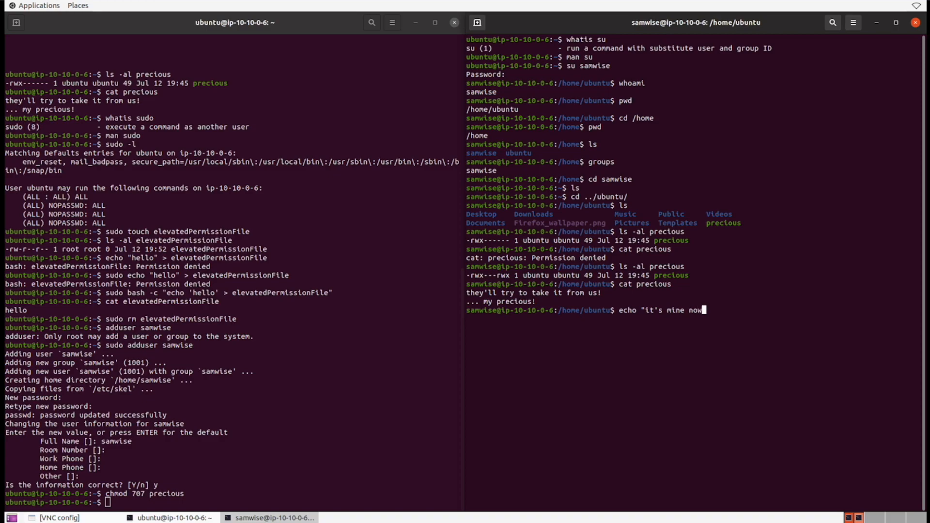
{"action": "type", "text": "!\""}
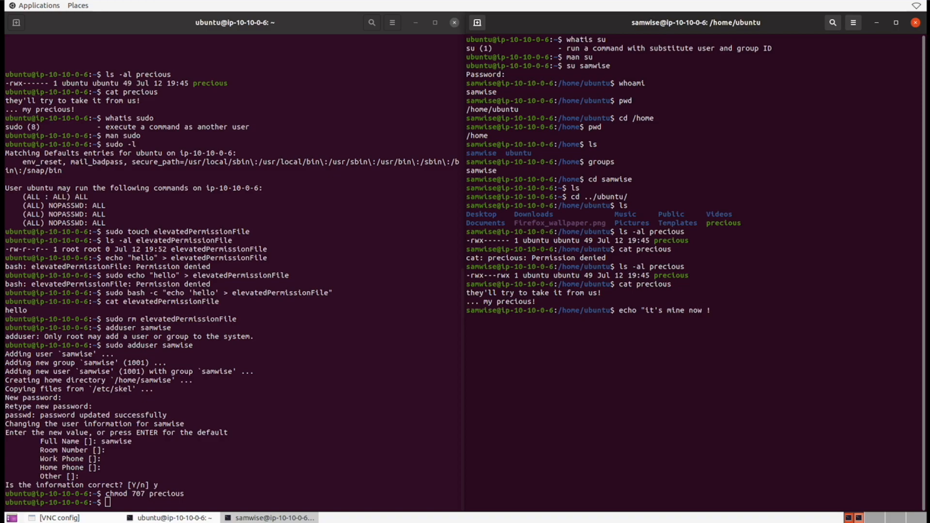
{"action": "type", "text": "-samwis"}
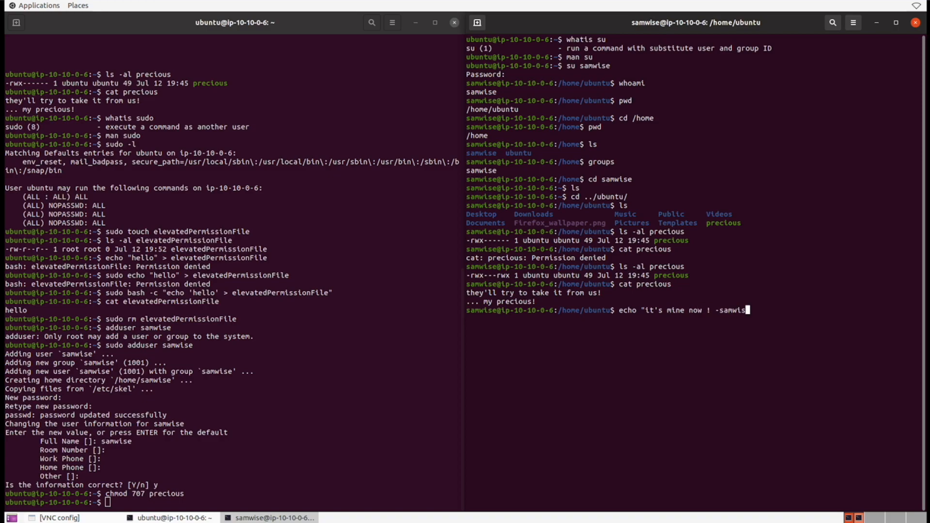
{"action": "type", "text": "\""}
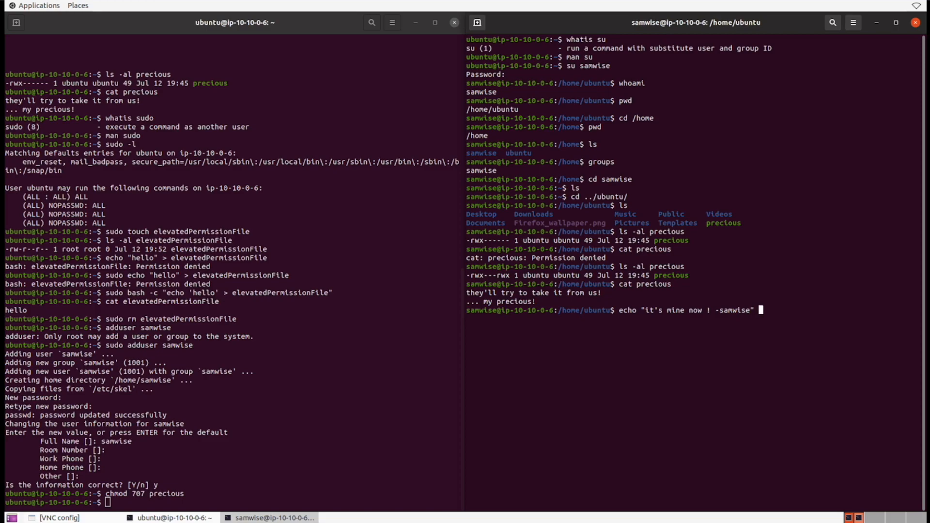
{"action": "type", "text": ">> precious"}
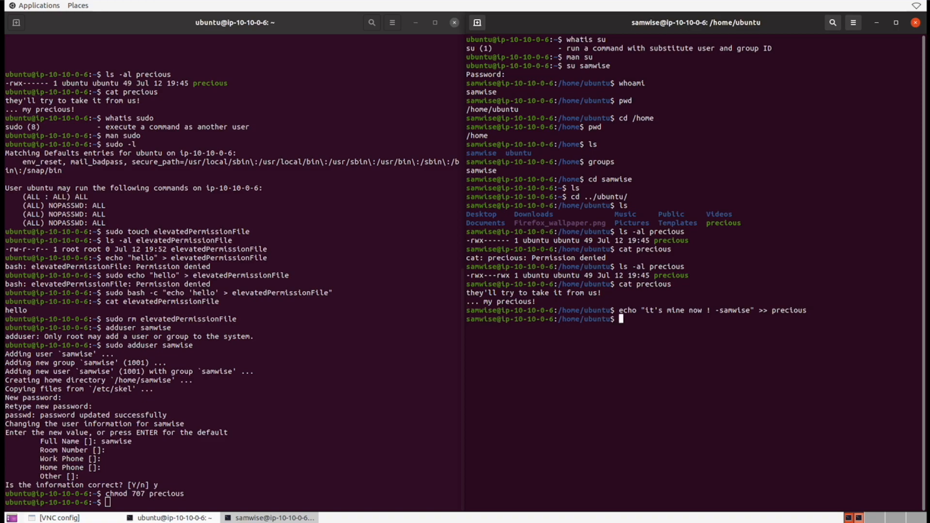
Show that precious now ends with samwise's appended line.
{"action": "type", "text": "cat p"}
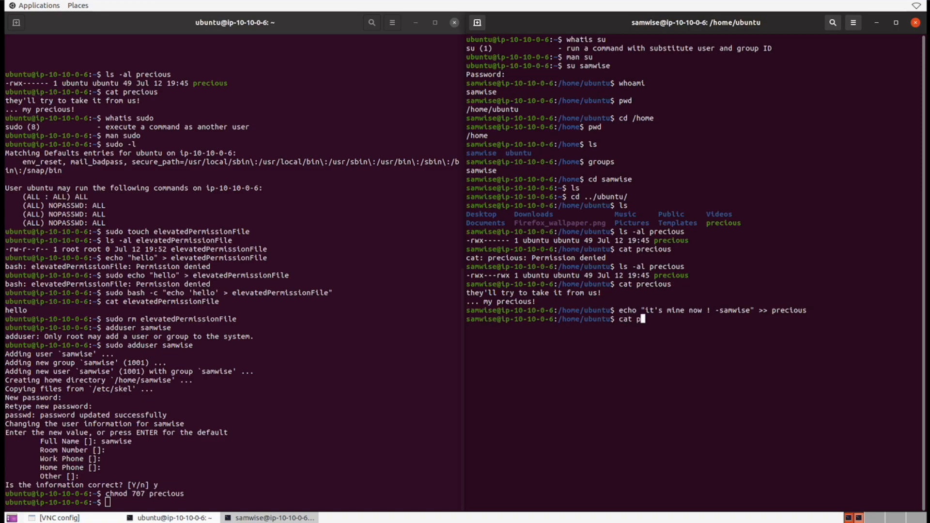
{"action": "key", "text": "Return"}
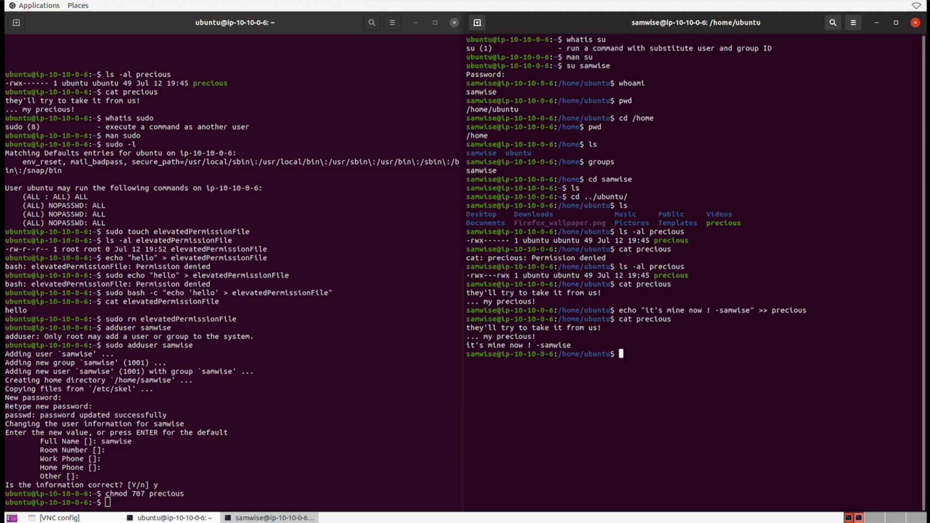
{"action": "left_click", "coordinate": [734, 345]}
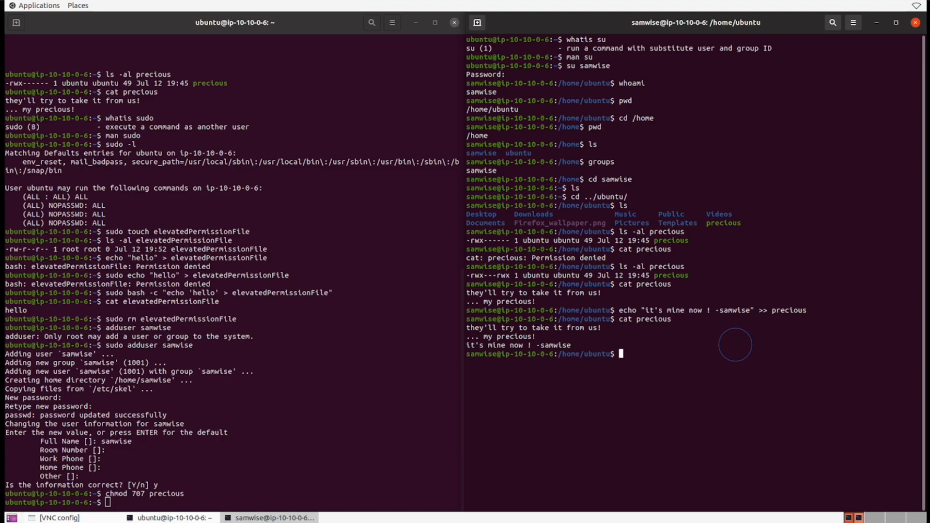
Exit the samwise session, confirm whoami returns ubuntu, and exit the second terminal.
{"action": "type", "text": "e"}
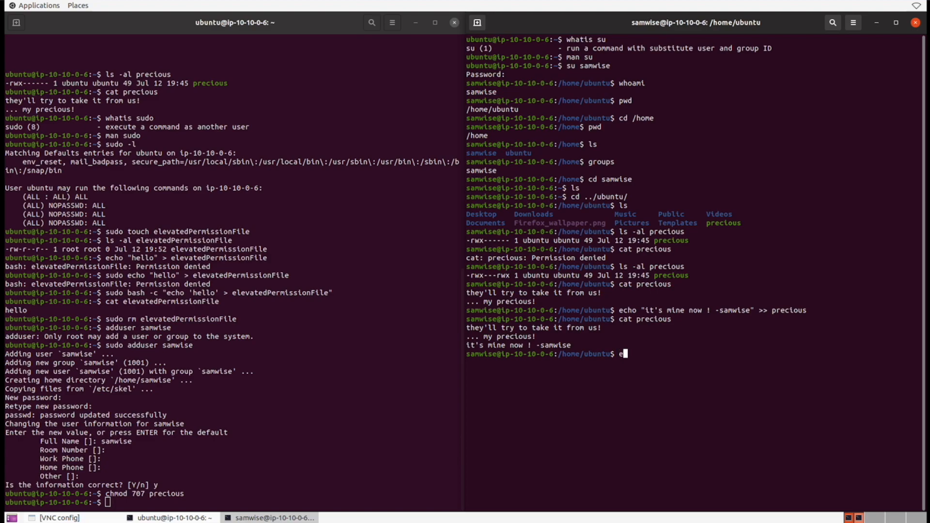
{"action": "type", "text": "xit"}
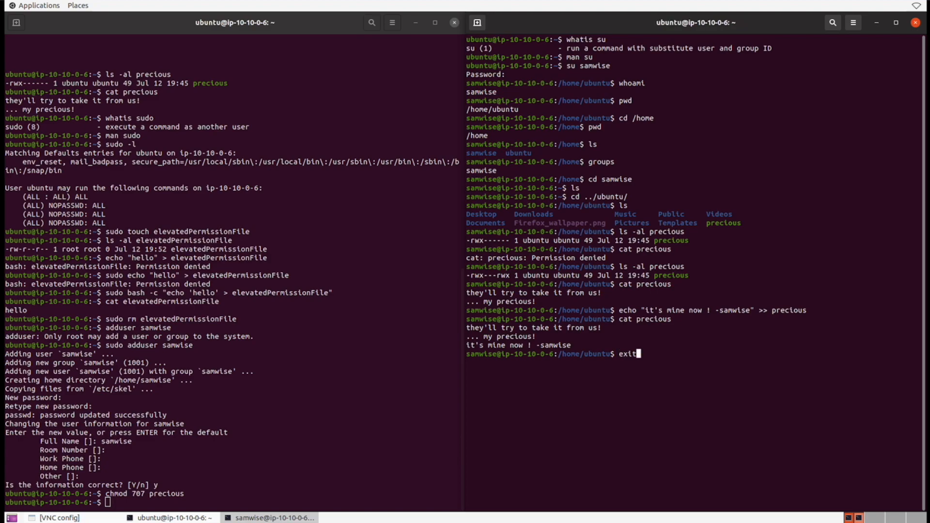
{"action": "key", "text": "Return"}
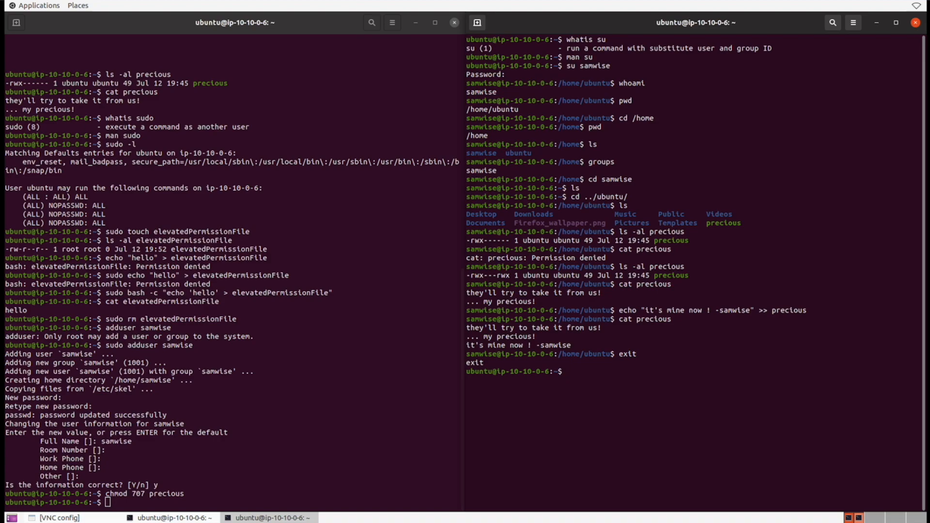
{"action": "type", "text": "whoami"}
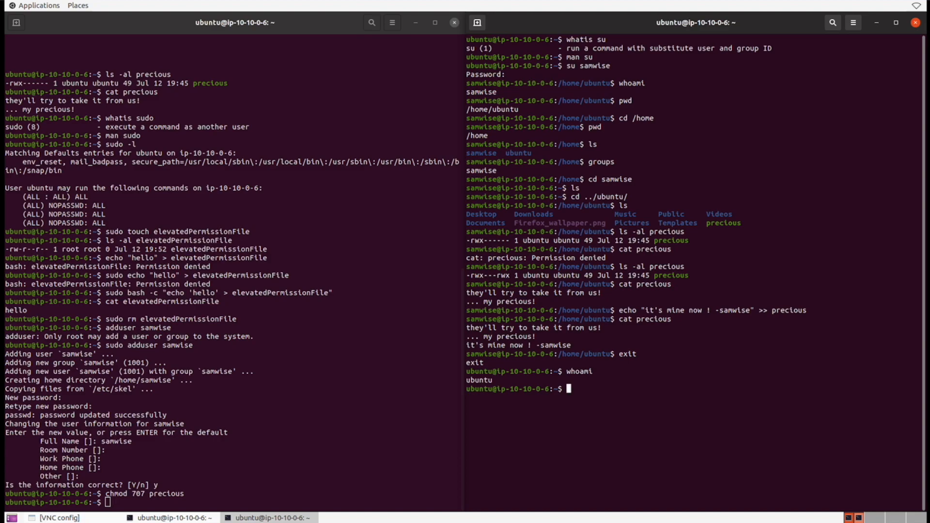
{"action": "type", "text": "exit"}
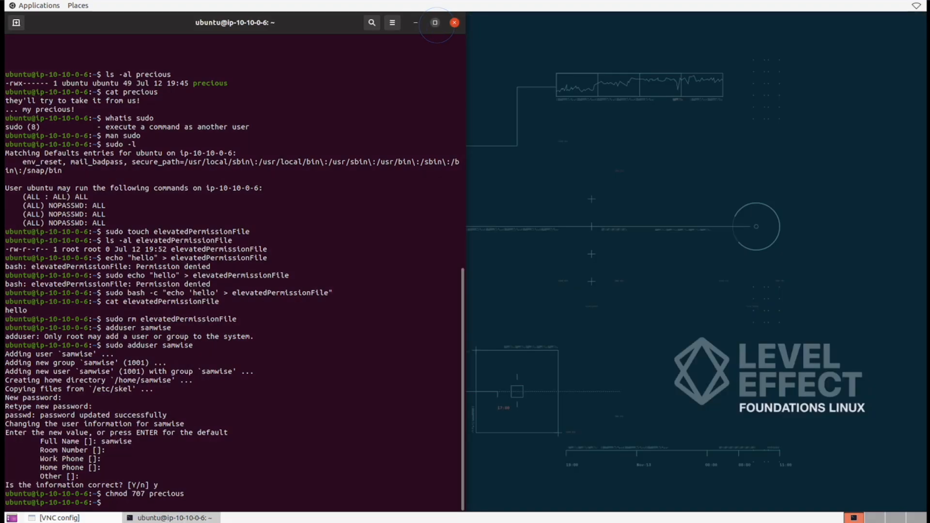
Maximise the remaining terminal, look up deluser, and see deluser samwise refused as non-root.
{"action": "left_click", "coordinate": [434, 22]}
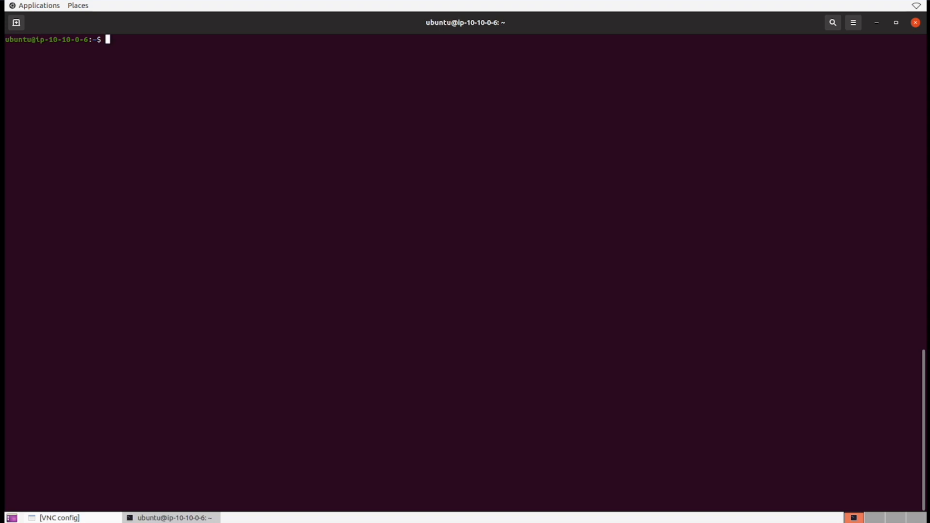
{"action": "type", "text": "whatis"}
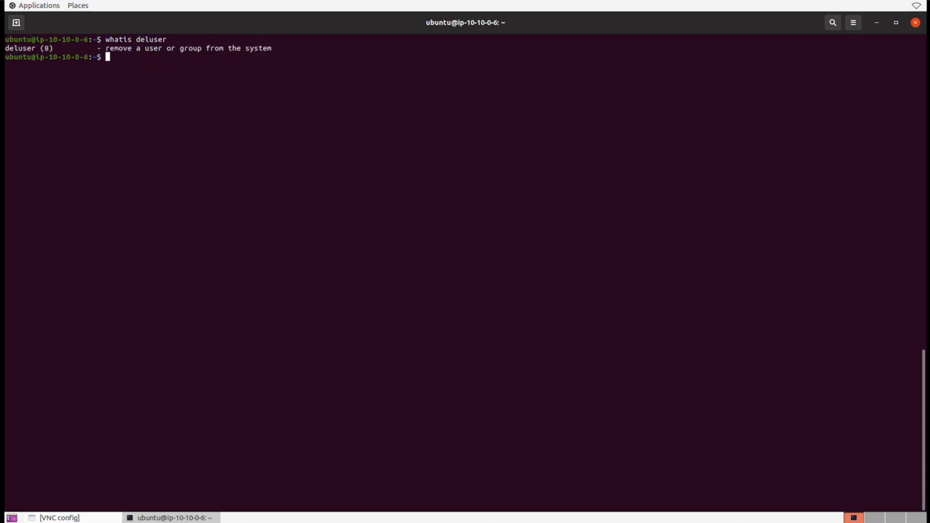
{"action": "type", "text": "del"}
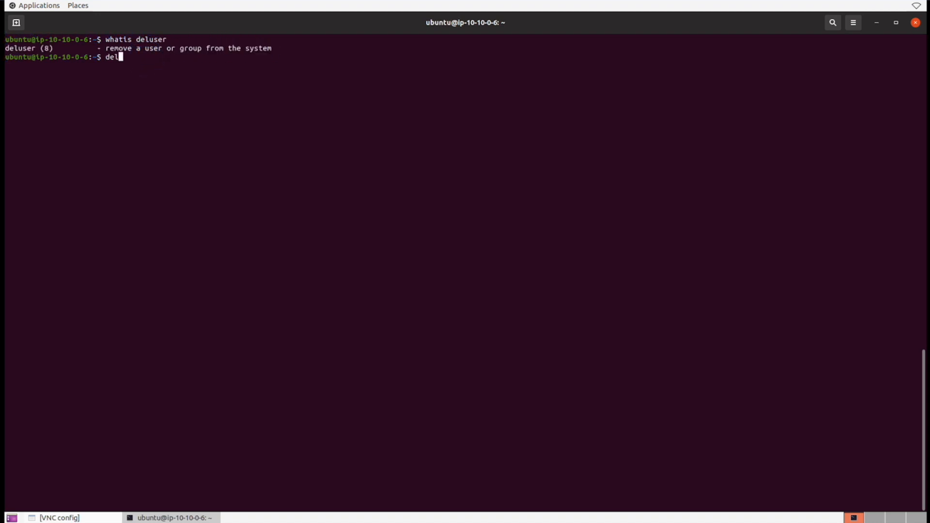
{"action": "key", "text": "Return"}
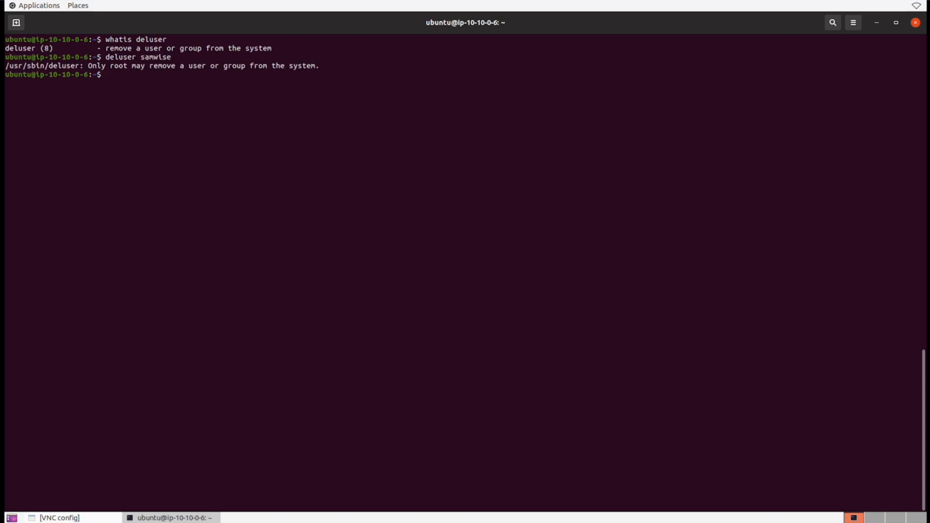
Delete the samwise account with sudo deluser, list the folder and remove precious.
{"action": "type", "text": "sudo del"}
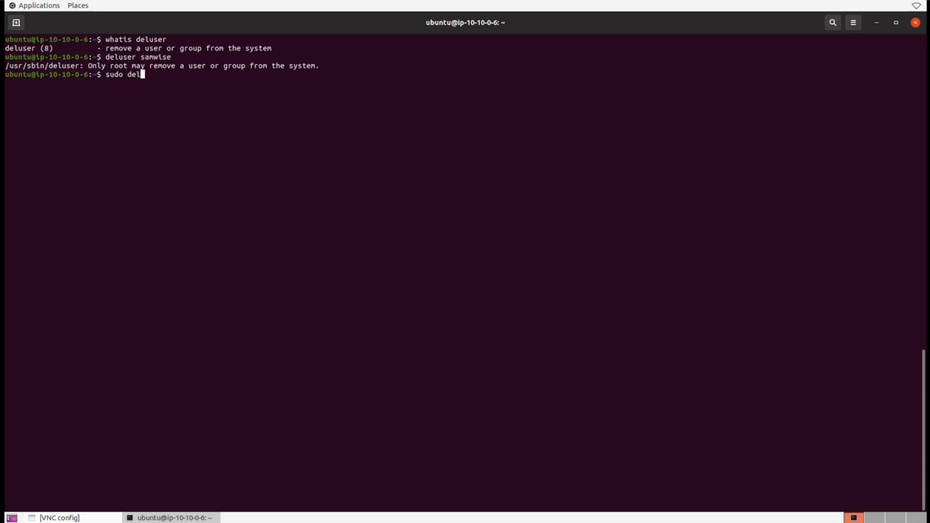
{"action": "type", "text": "user samwise"}
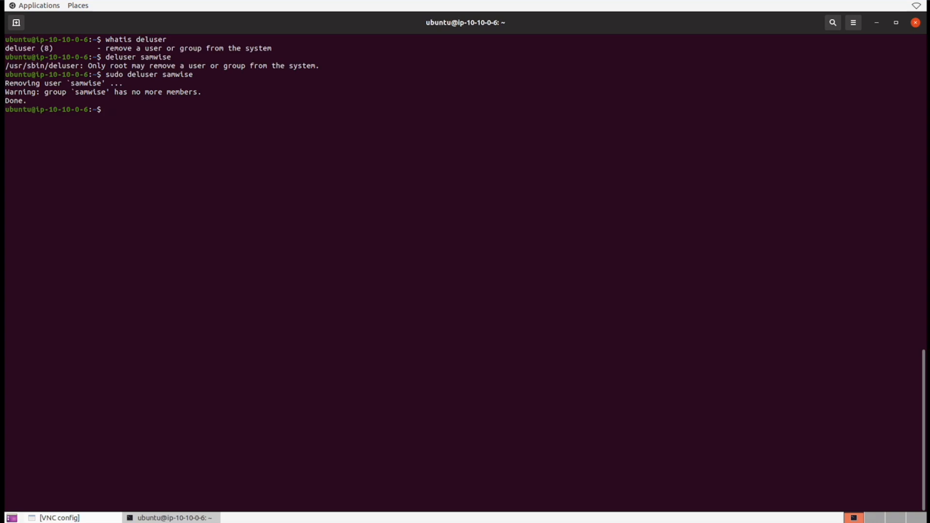
{"action": "type", "text": "ls"}
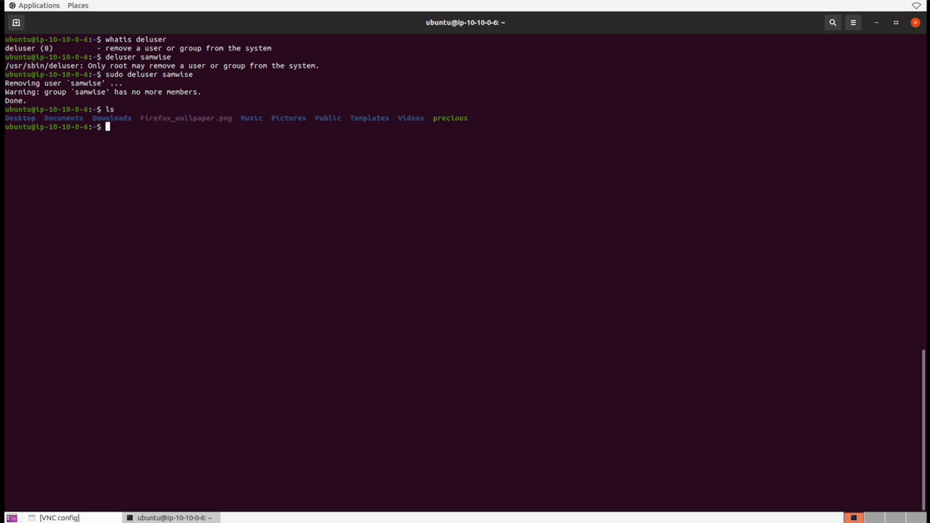
{"action": "type", "text": "rm"}
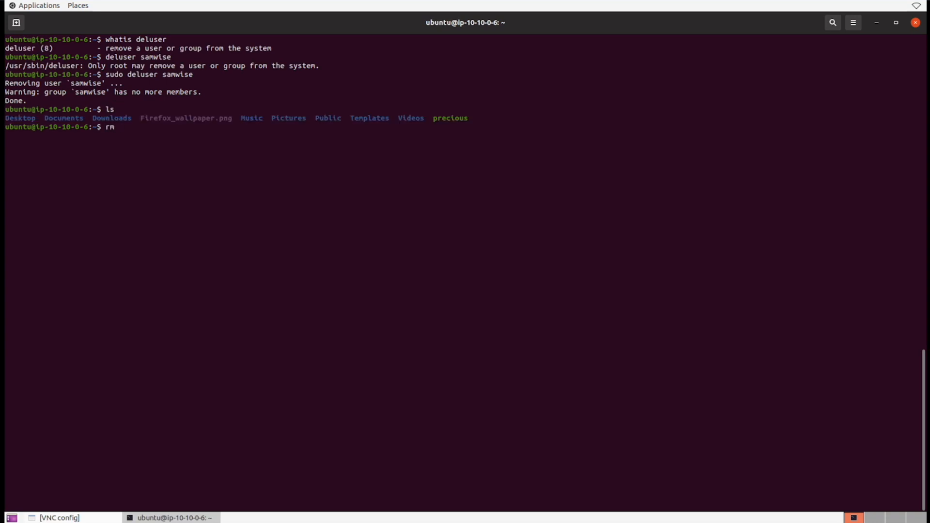
{"action": "type", "text": "precious"}
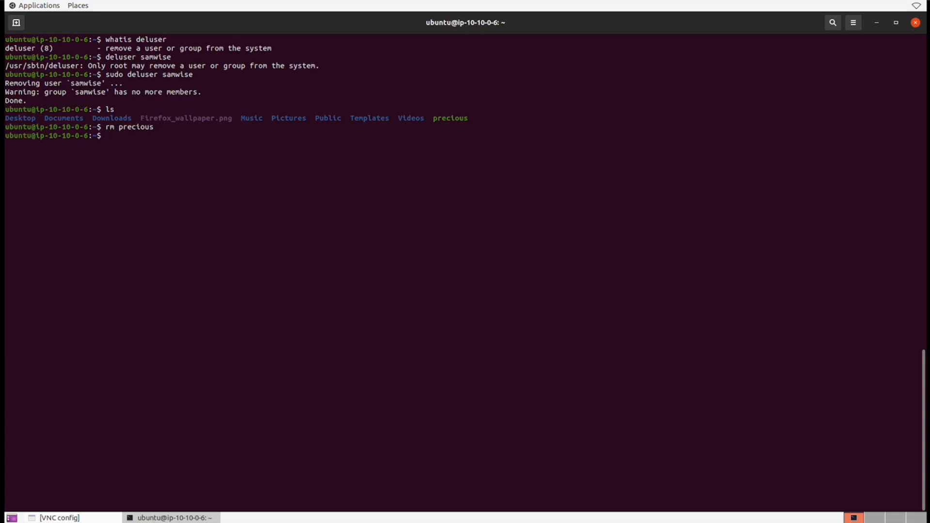